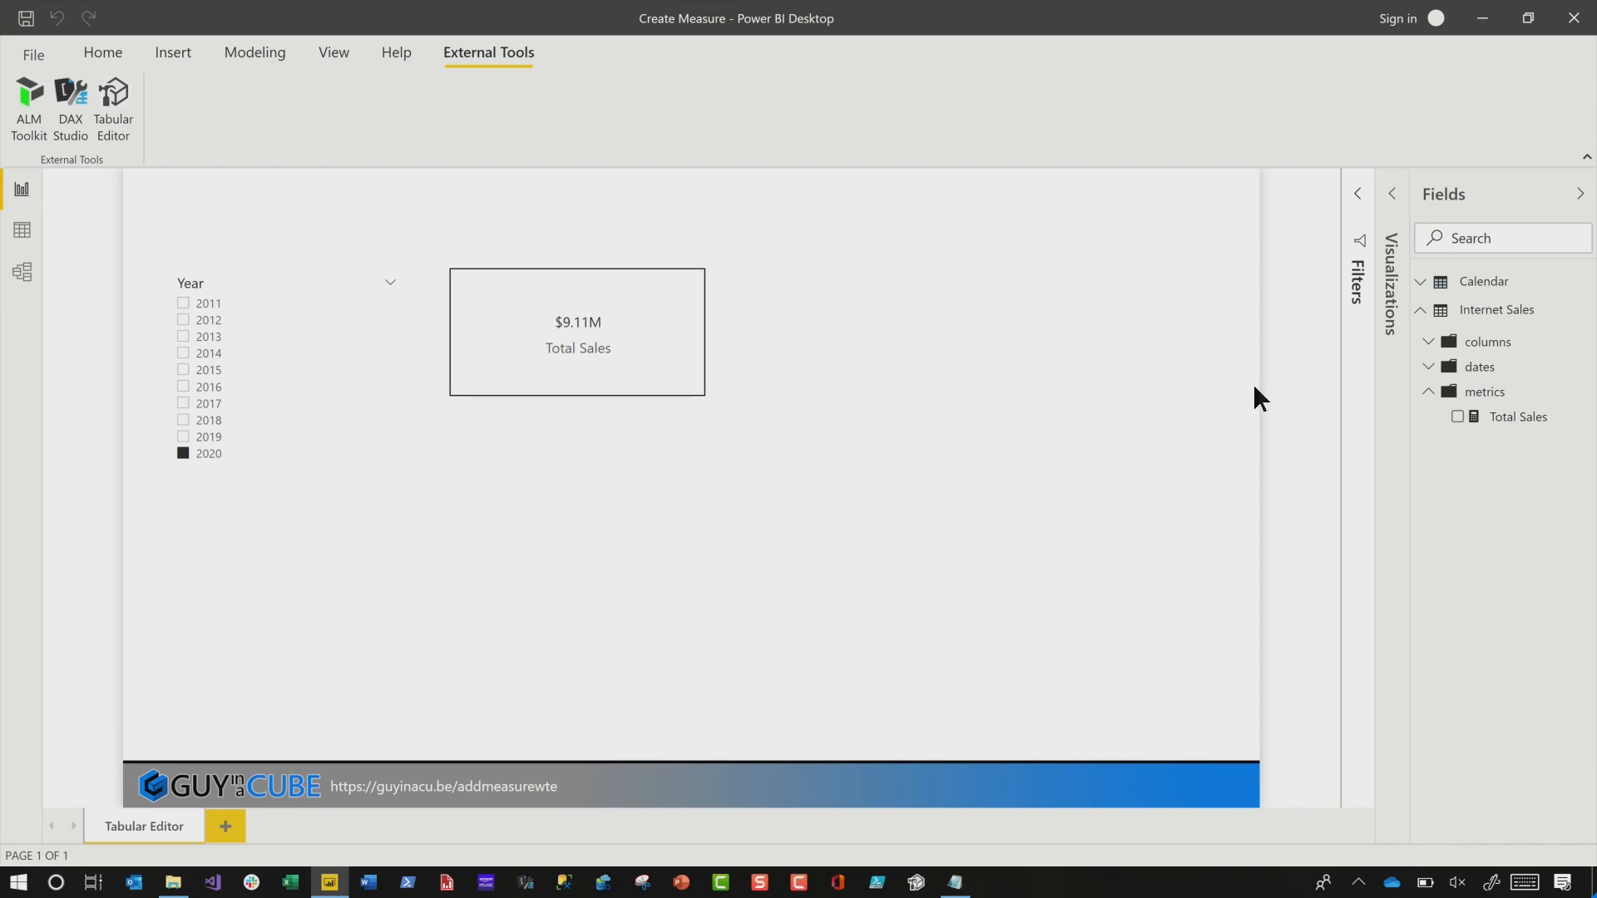
mouse_move(1483, 288)
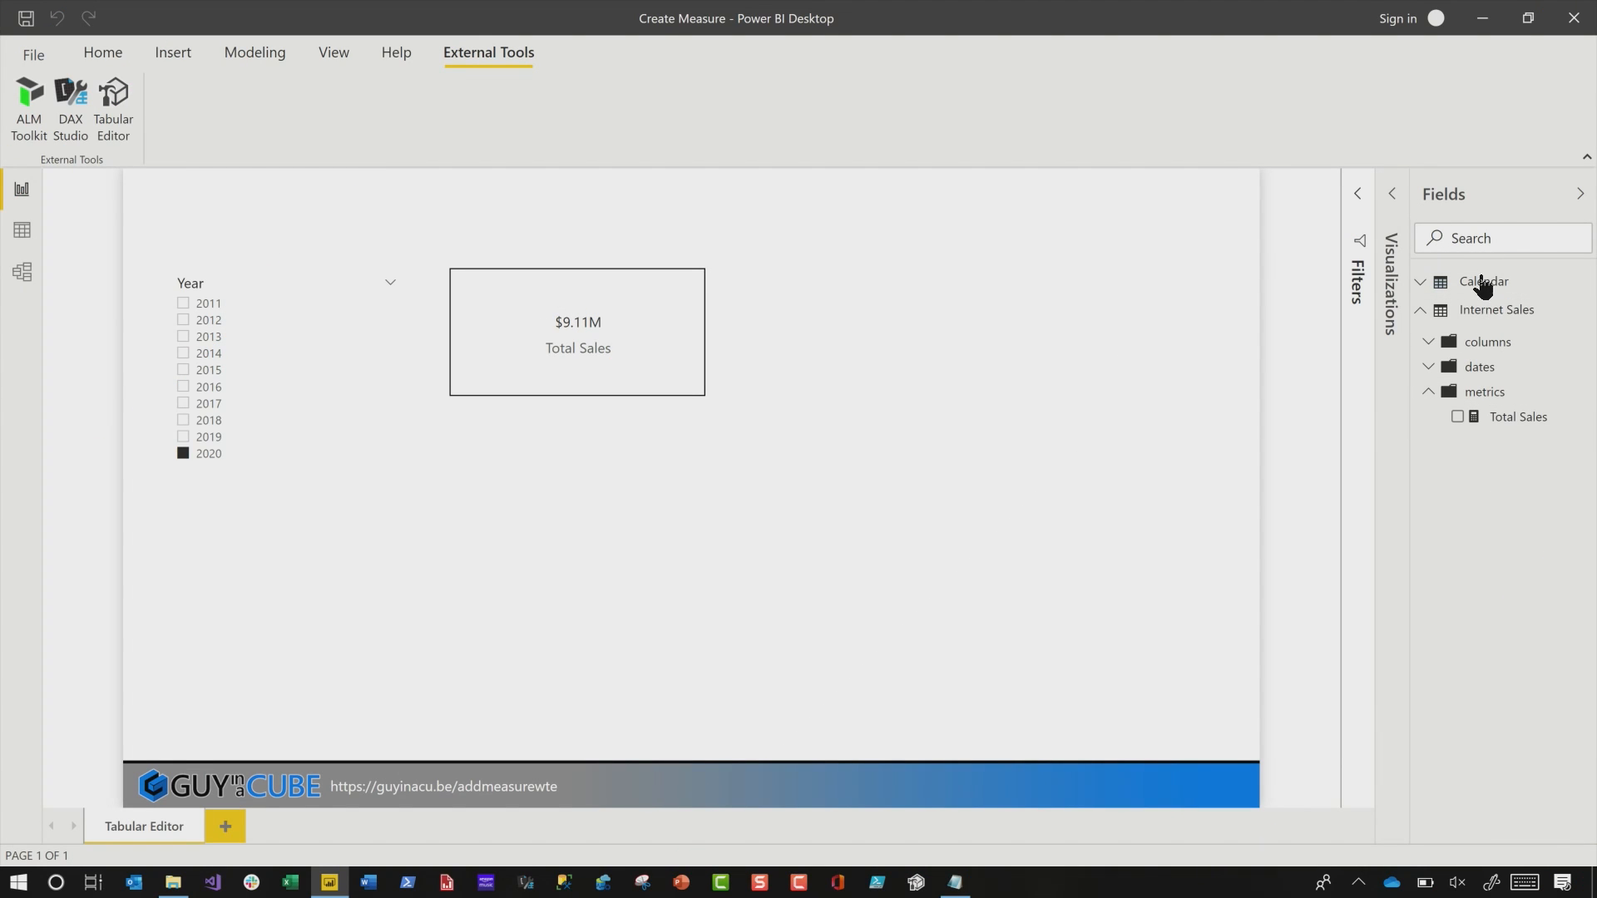
mouse_move(1482, 397)
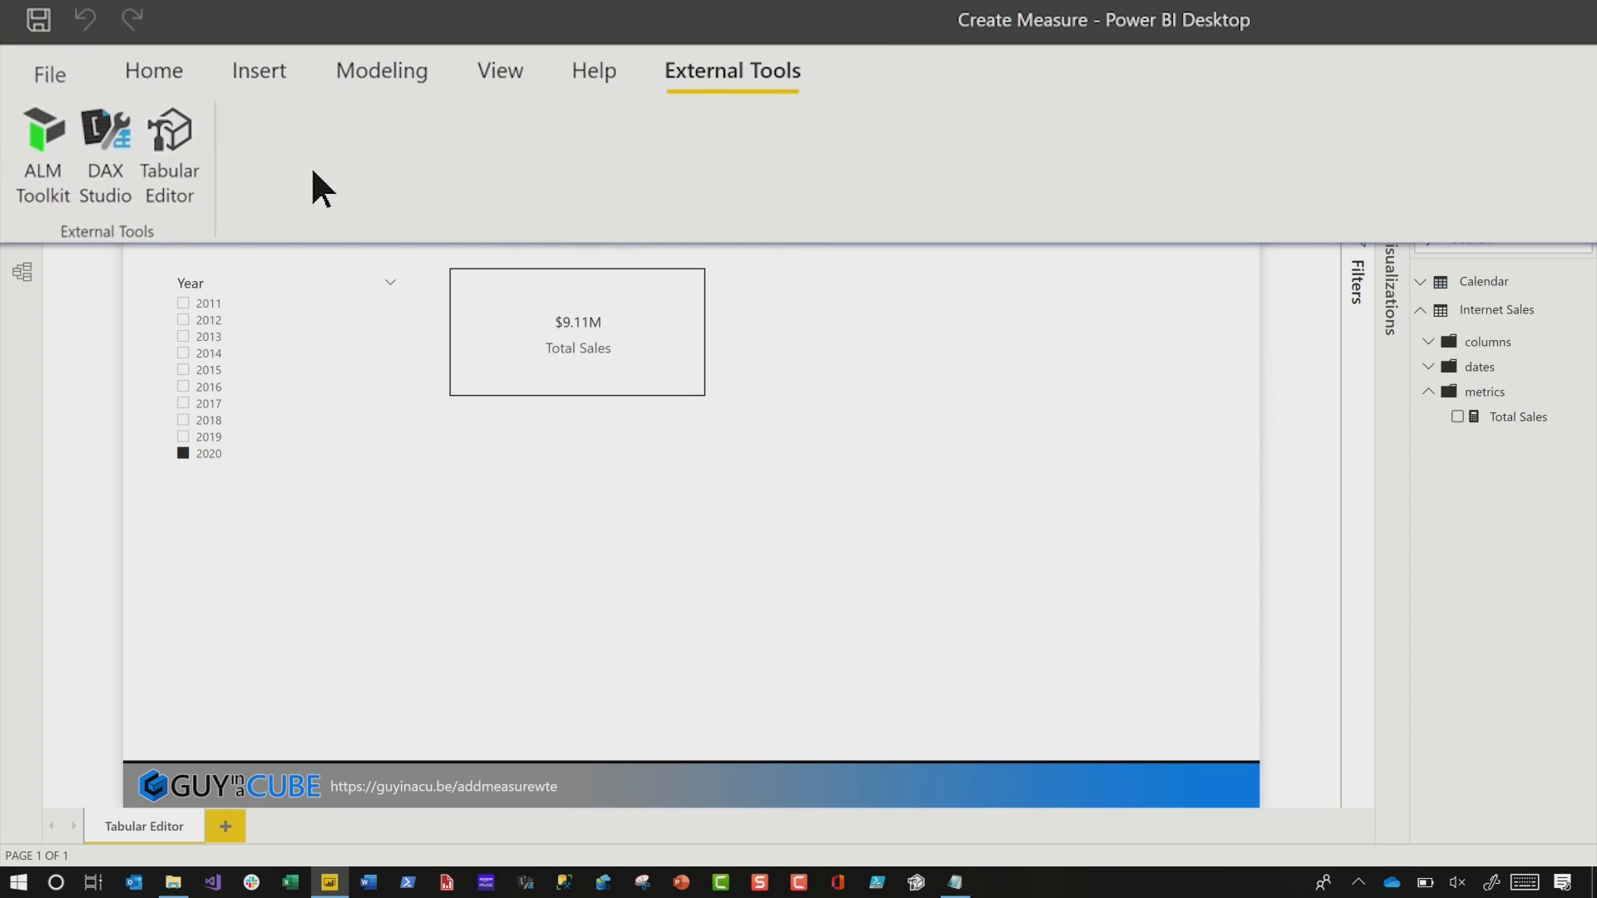
mouse_move(283, 142)
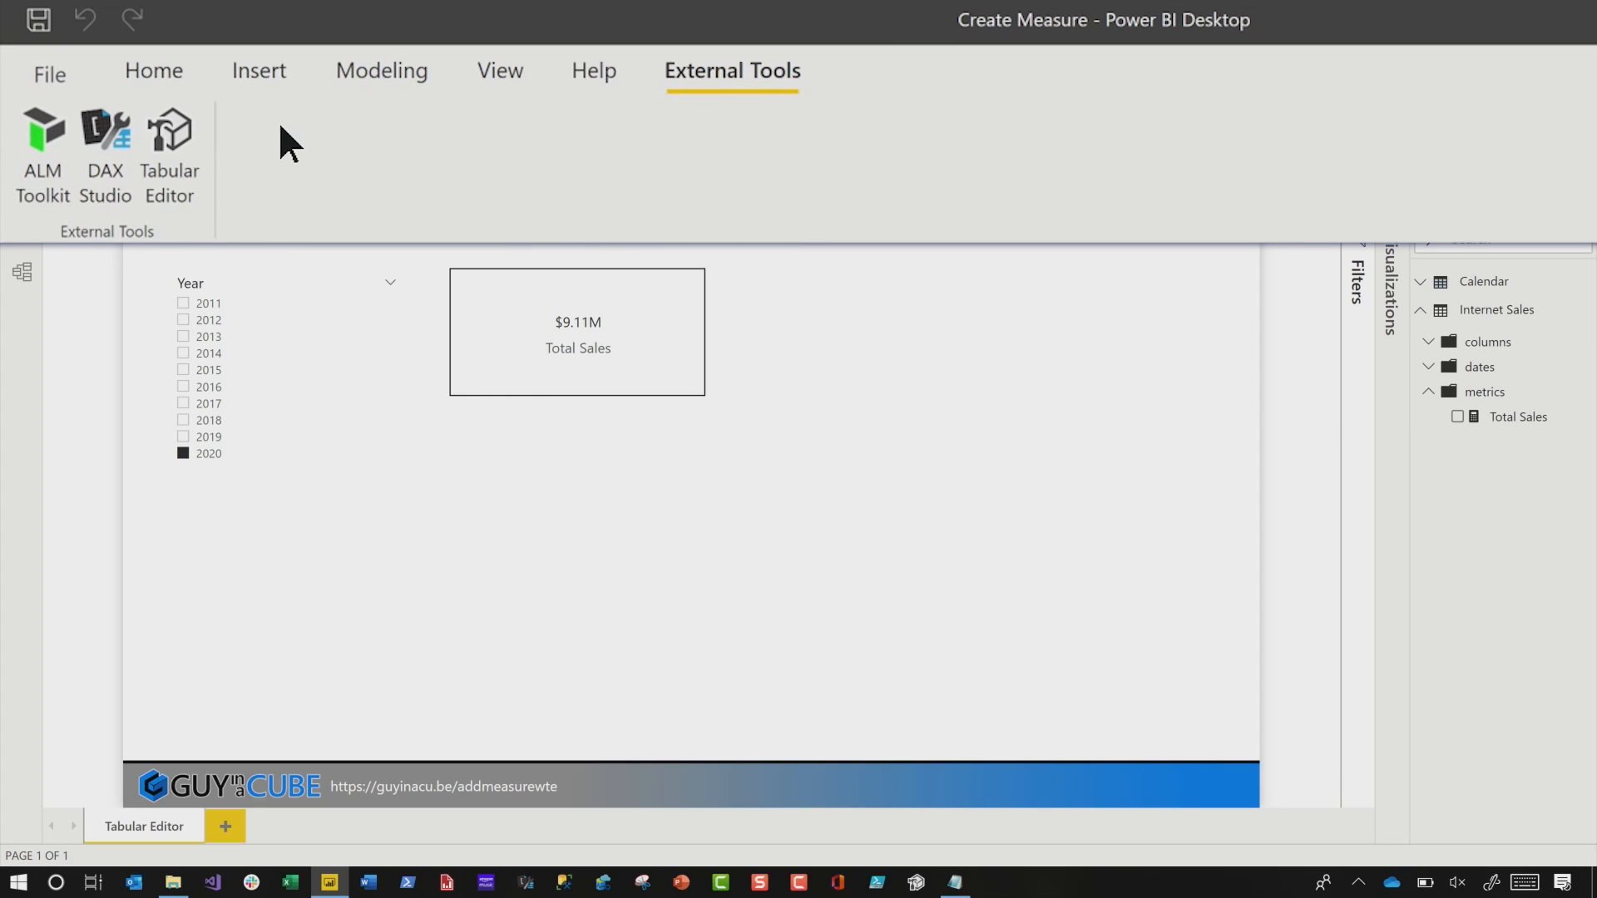
mouse_move(213, 201)
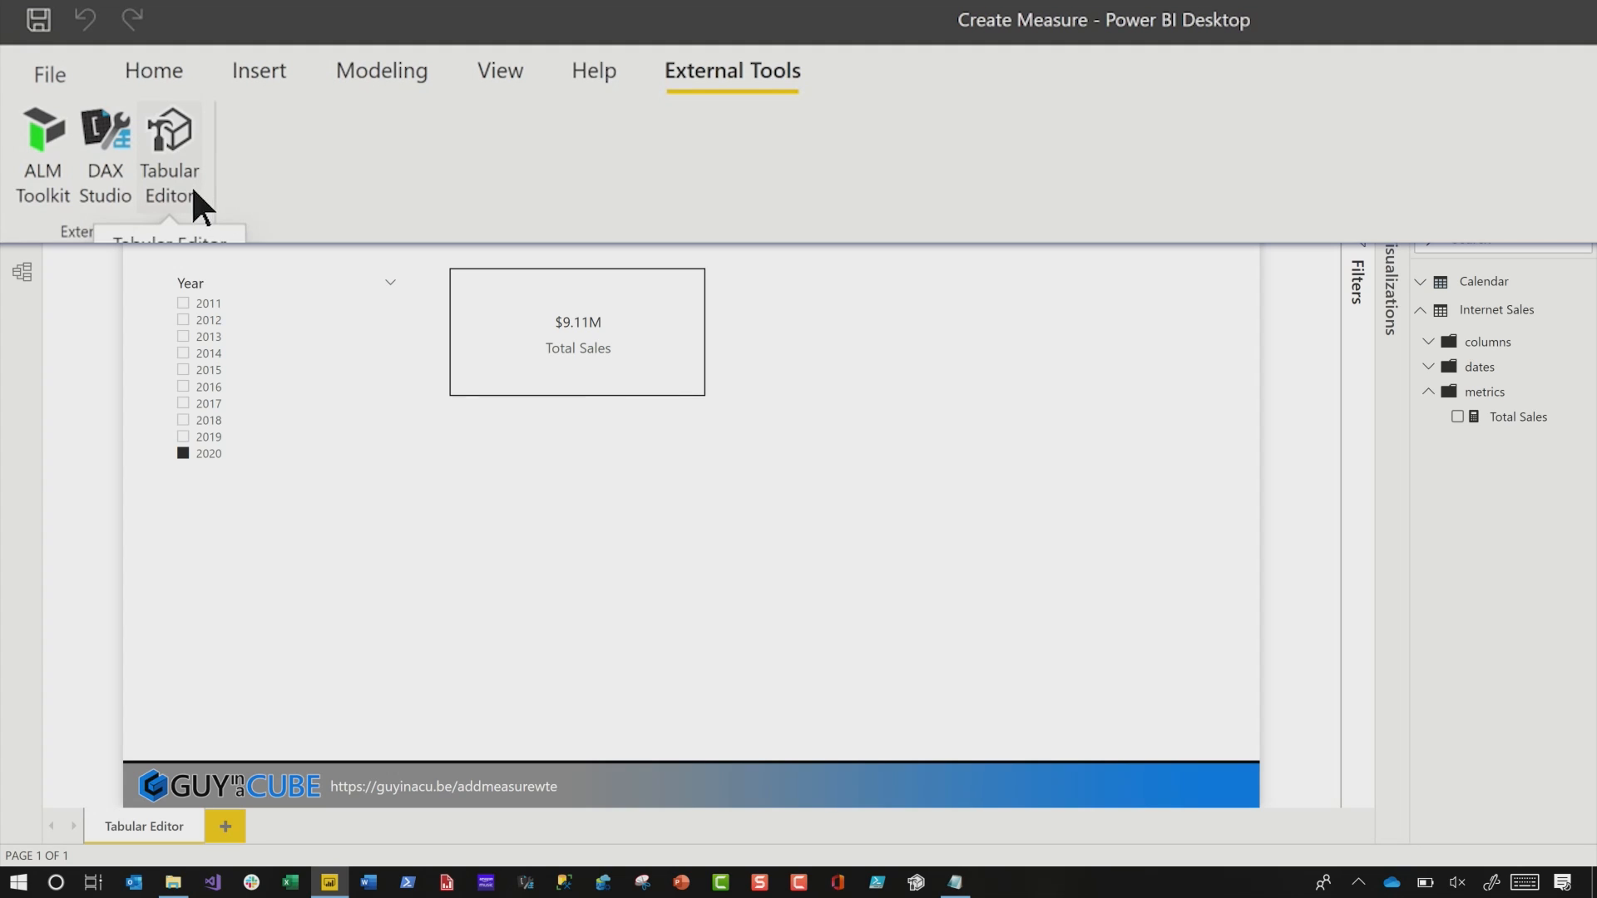
mouse_move(176, 137)
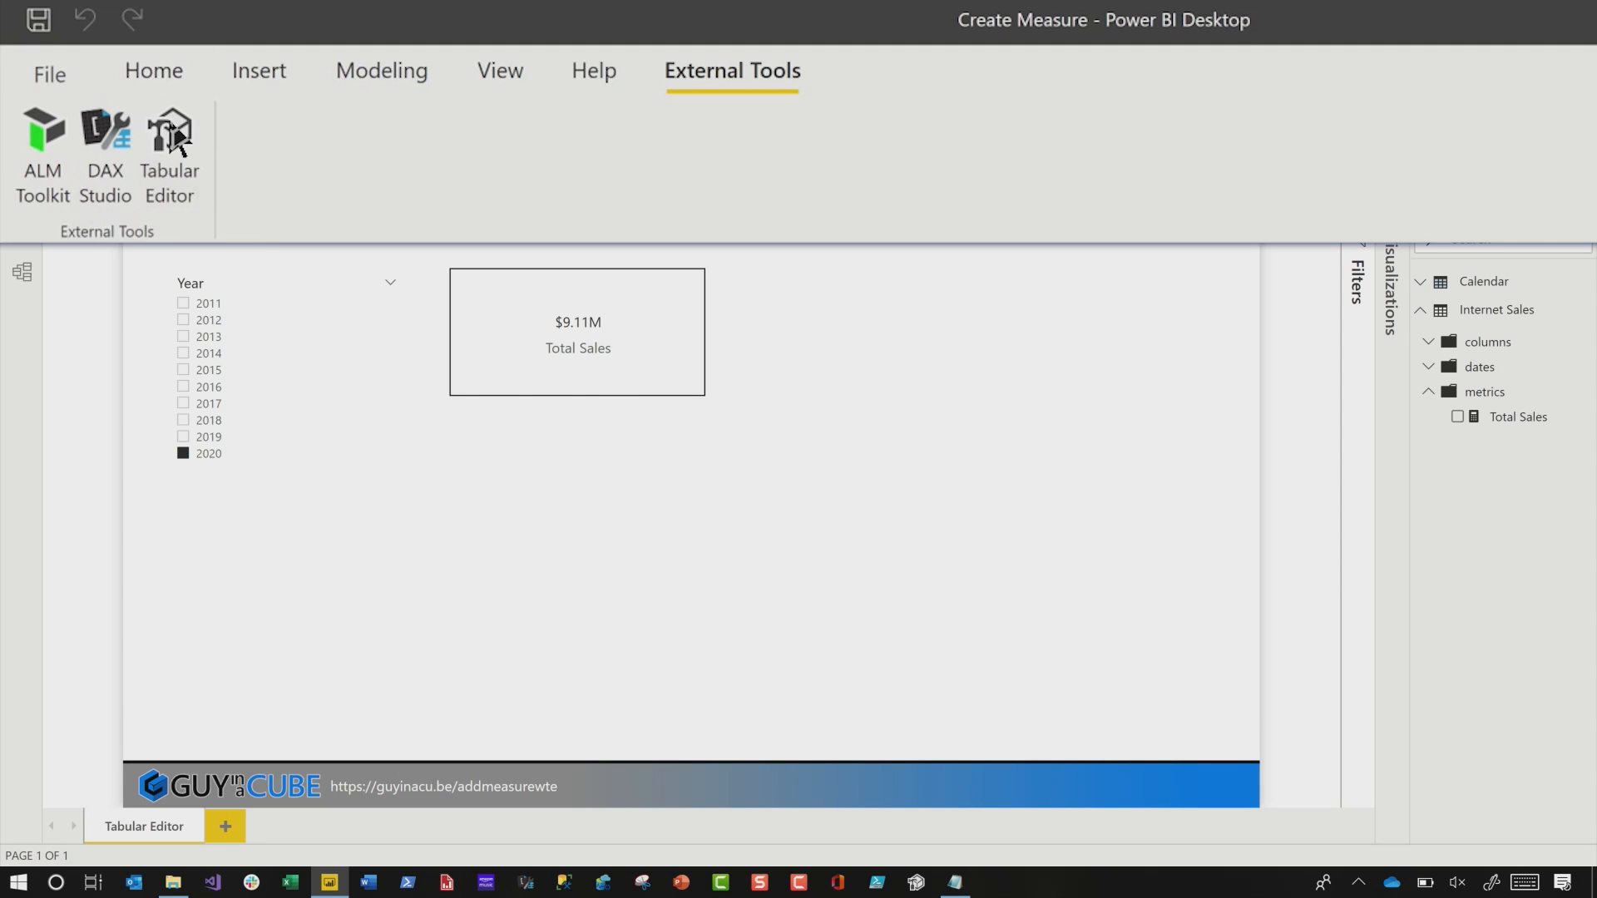
mouse_move(170, 142)
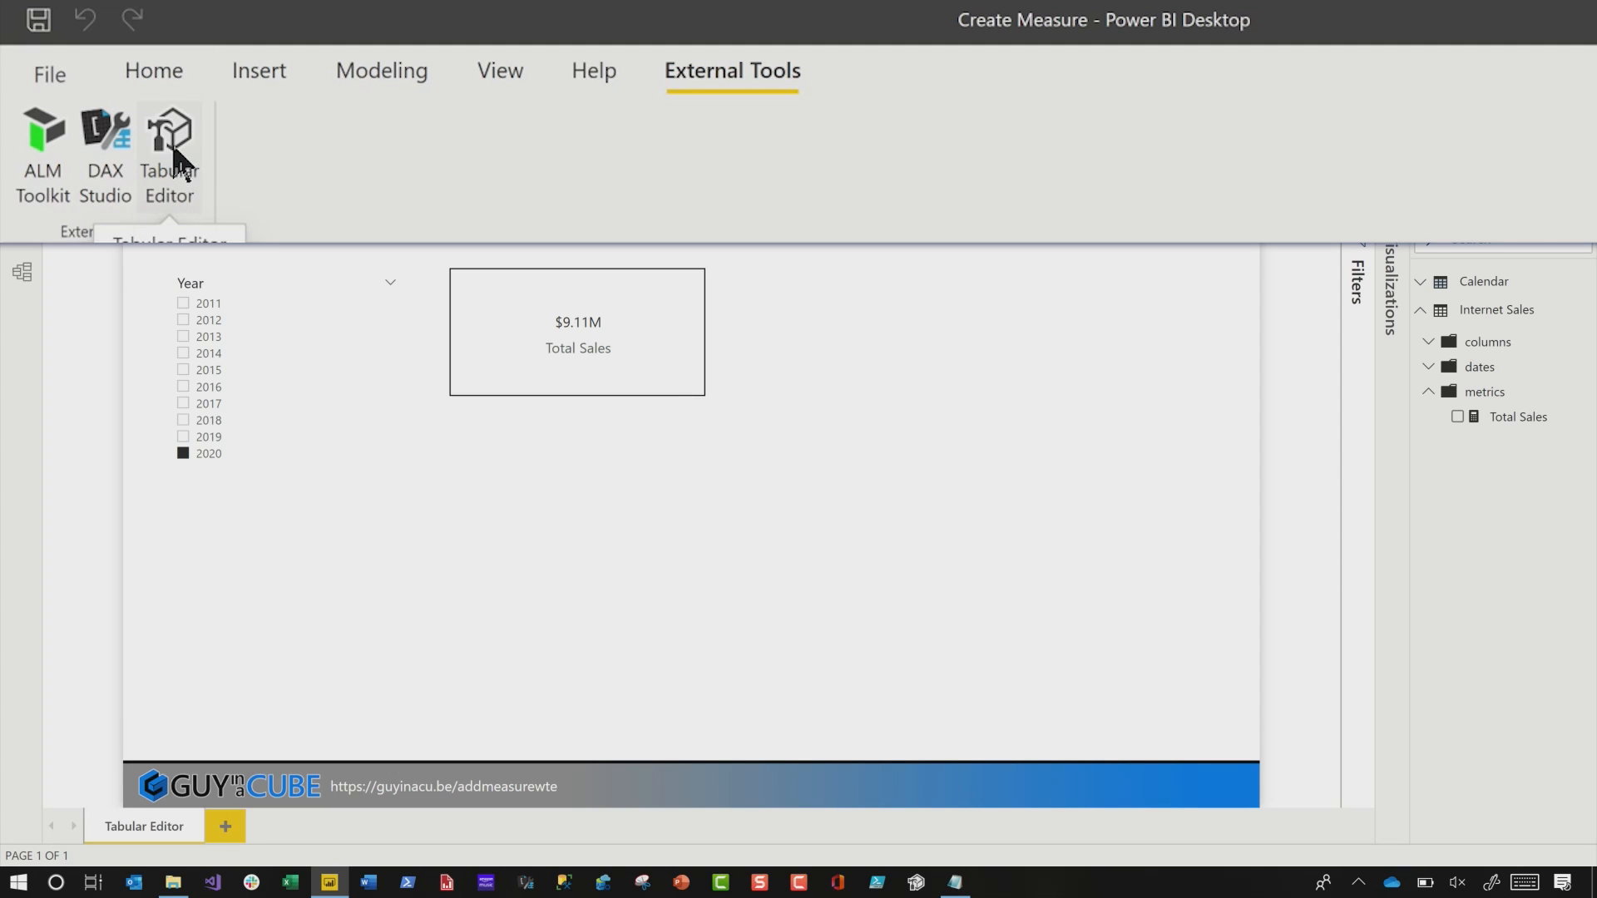
Step: Launch Tabular Editor from External Tools and expand Tables > Internet Sales to its folders
click(168, 142)
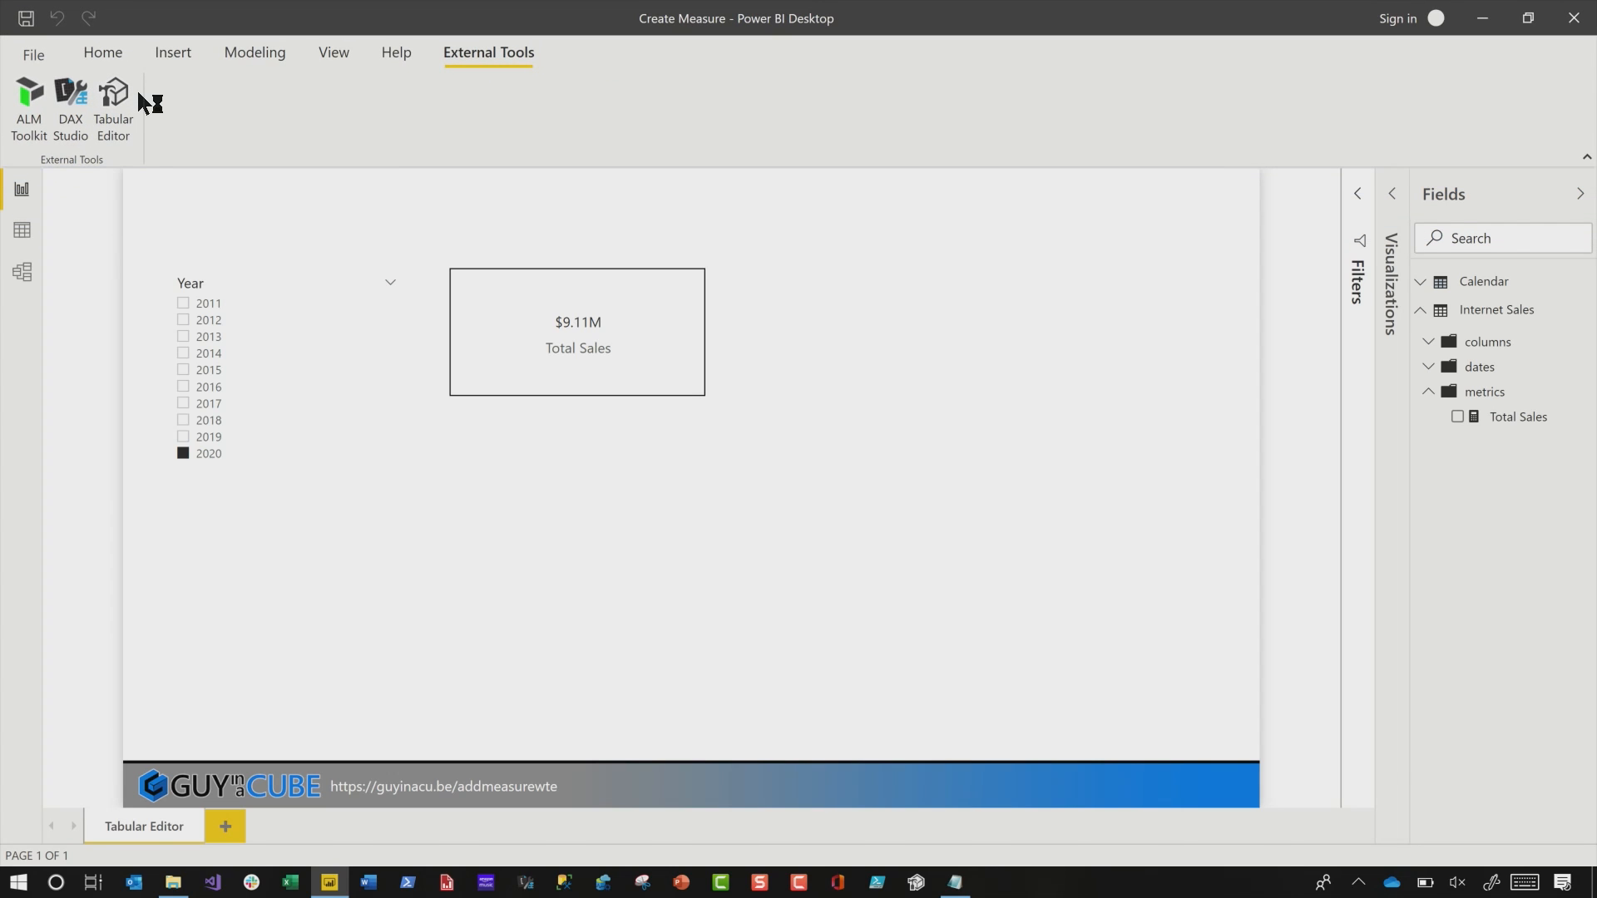
click(112, 101)
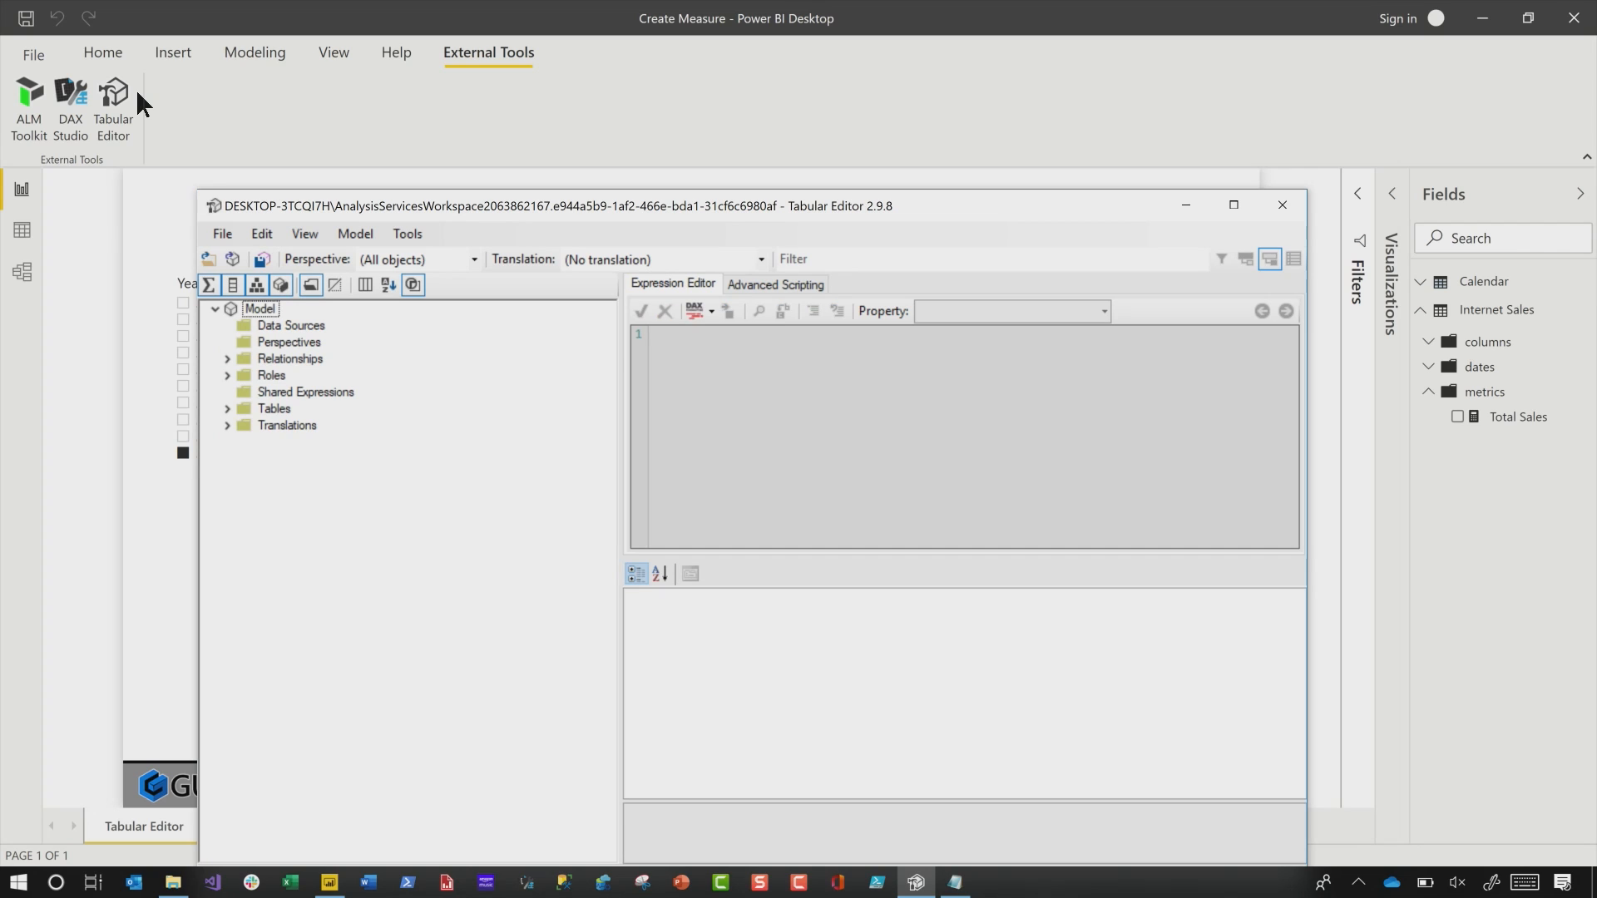
mouse_move(151, 101)
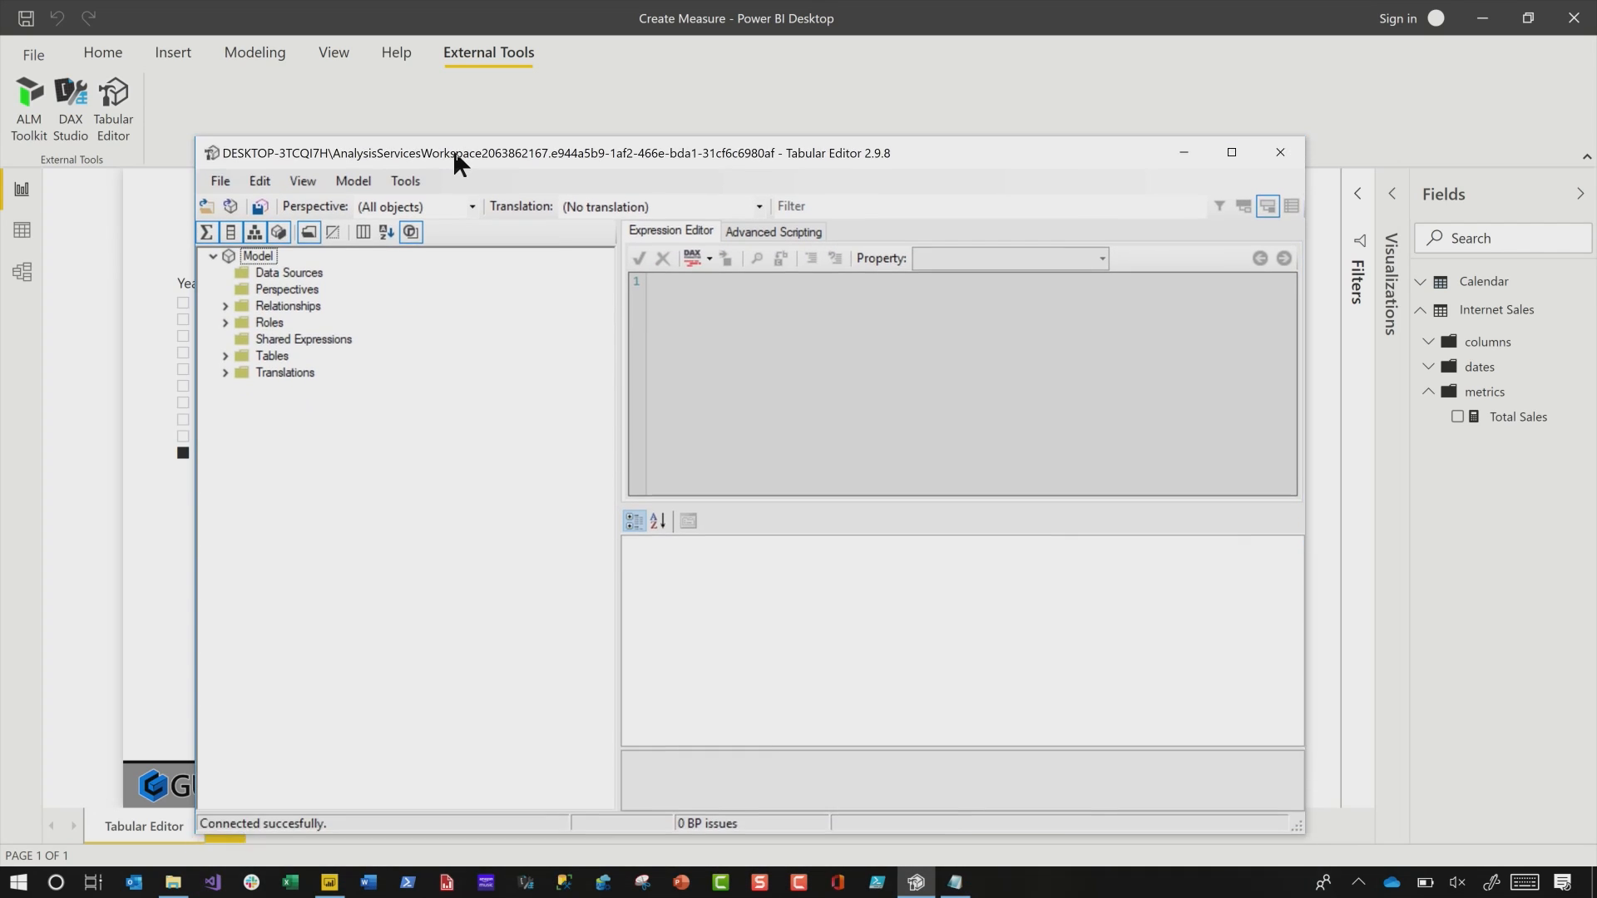
click(1230, 152)
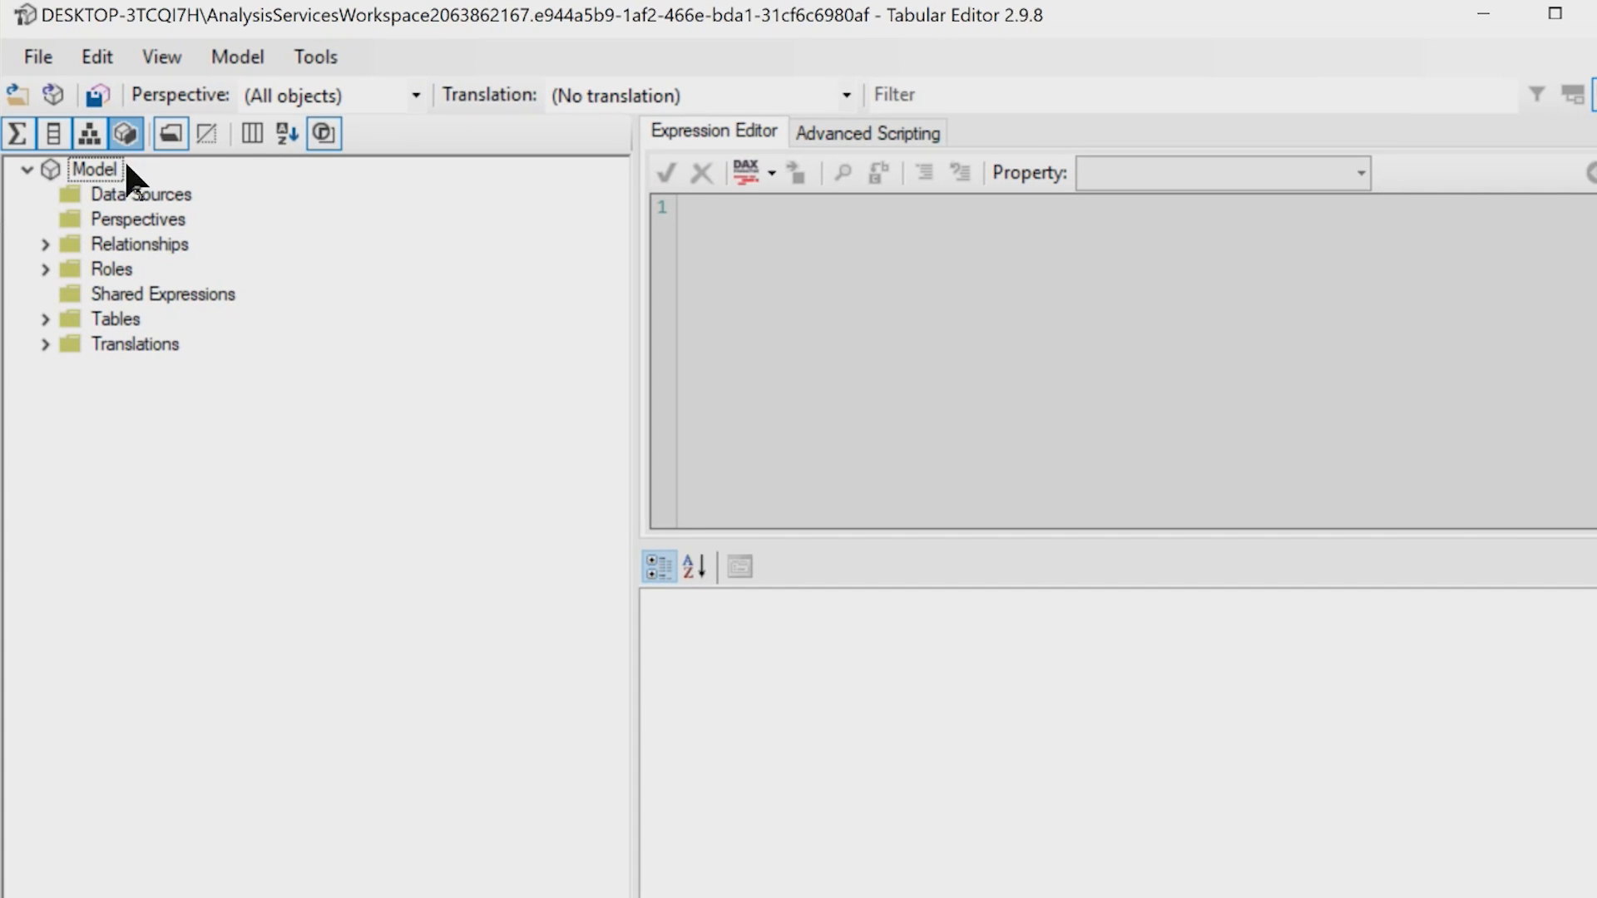
click(45, 319)
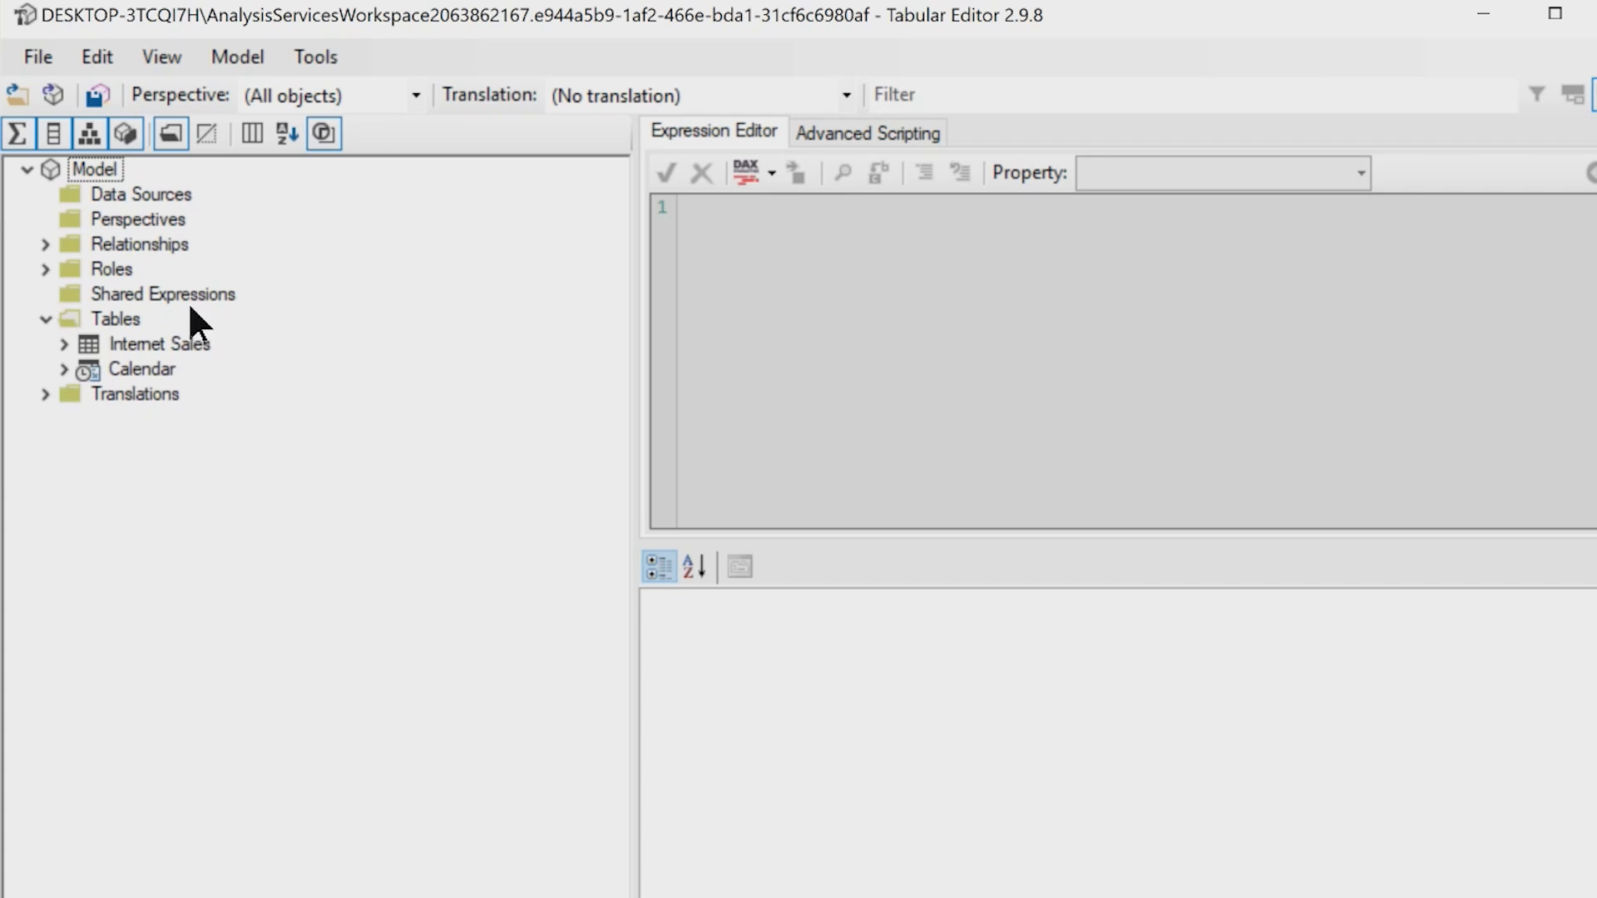
mouse_move(159, 359)
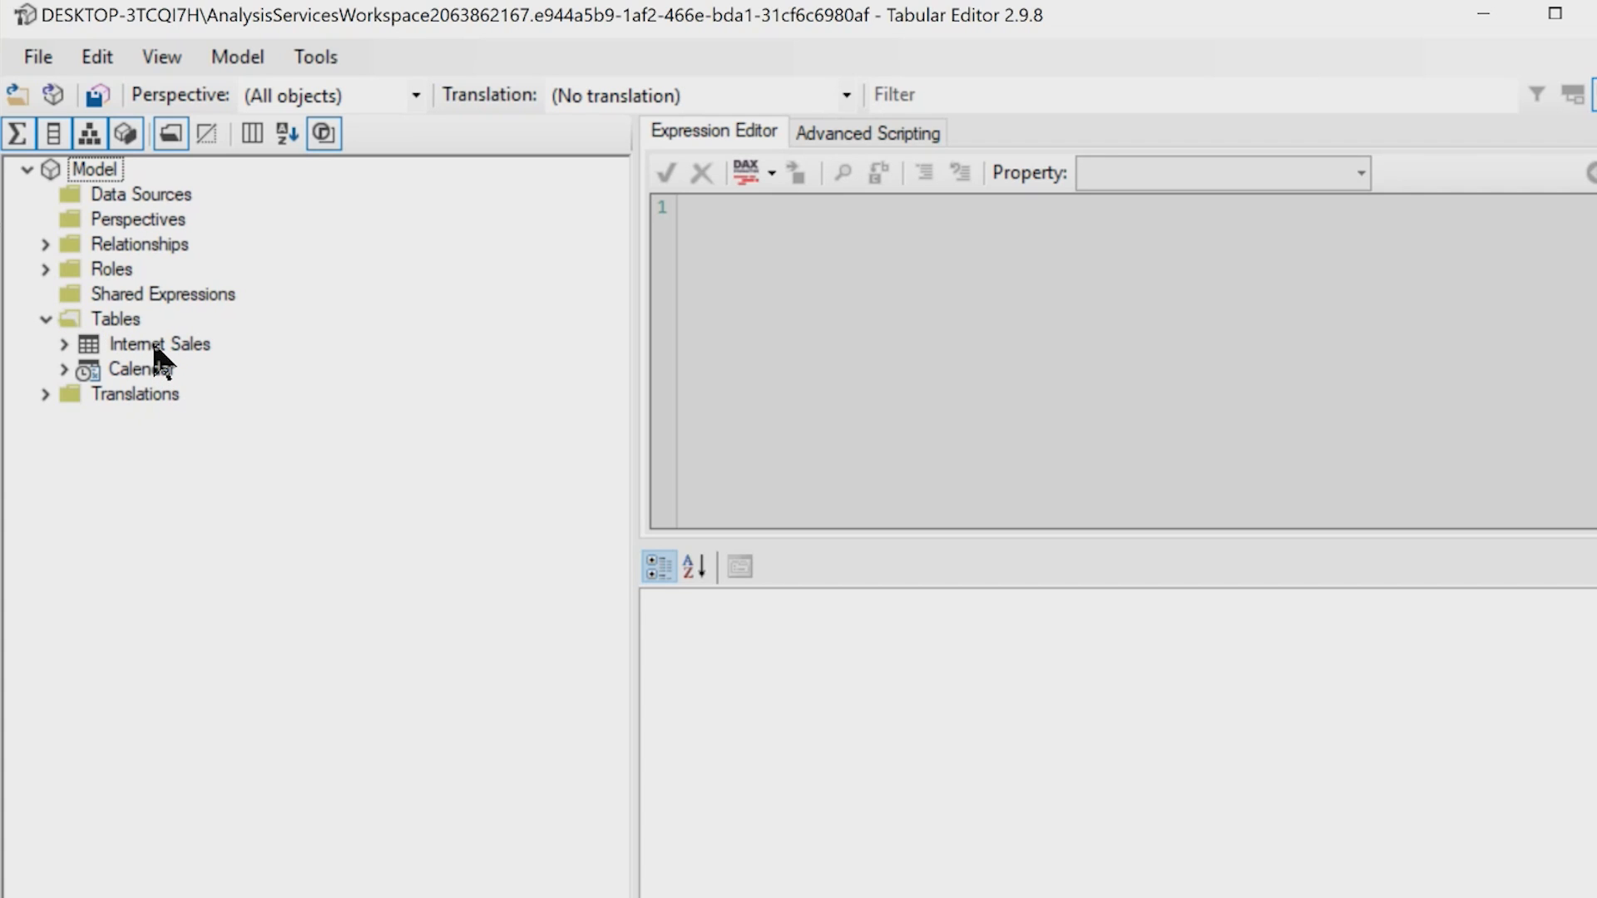
right_click(159, 343)
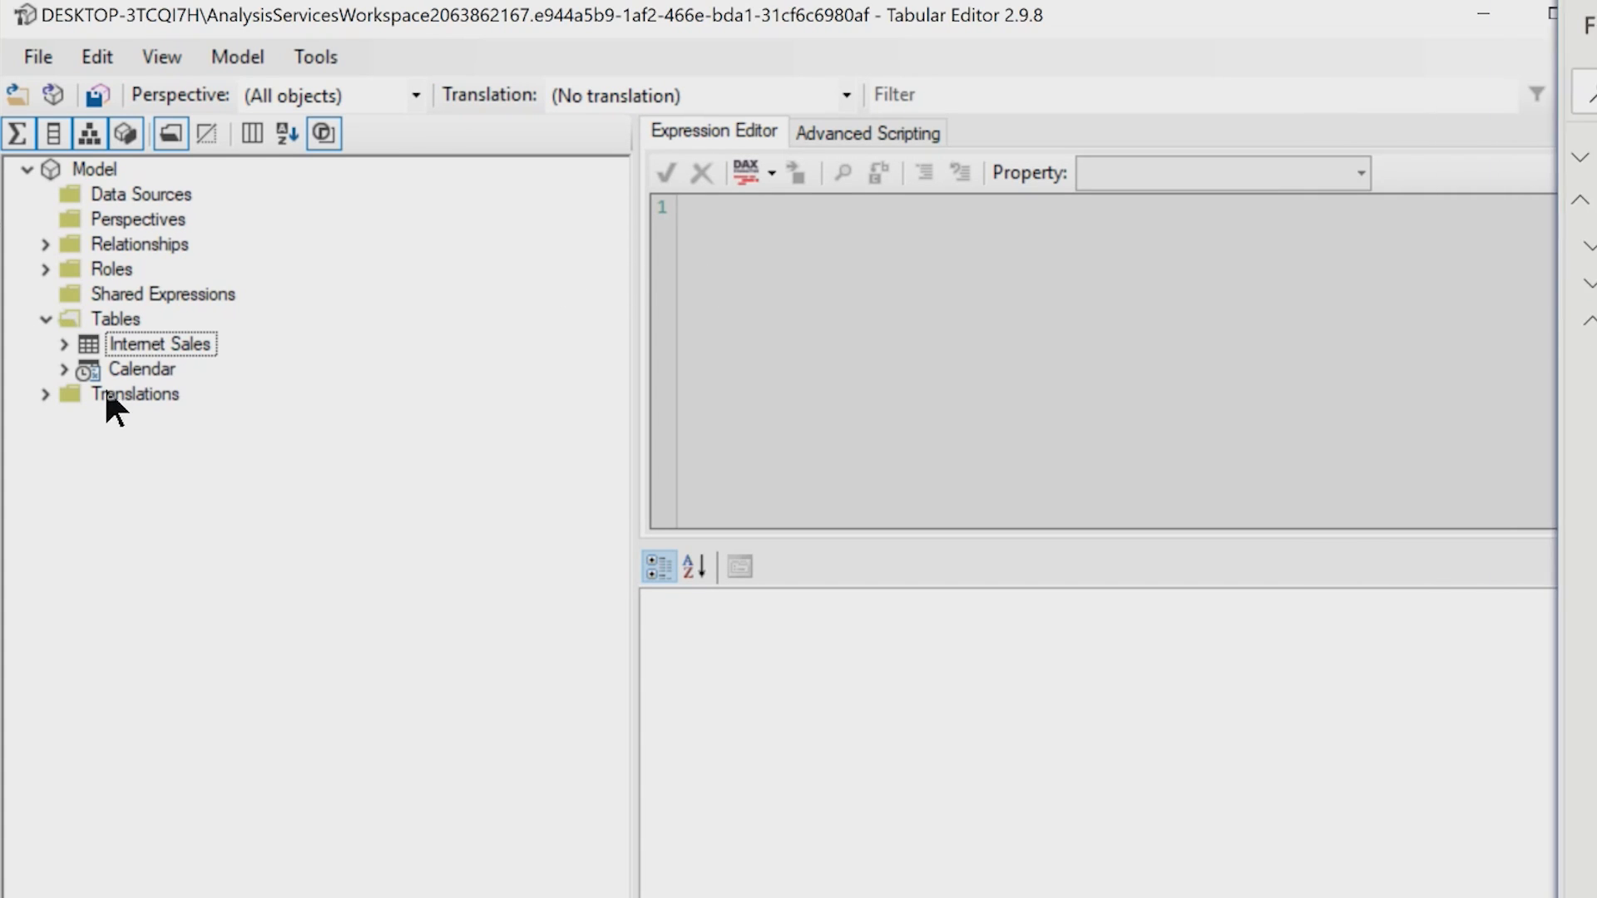
click(62, 344)
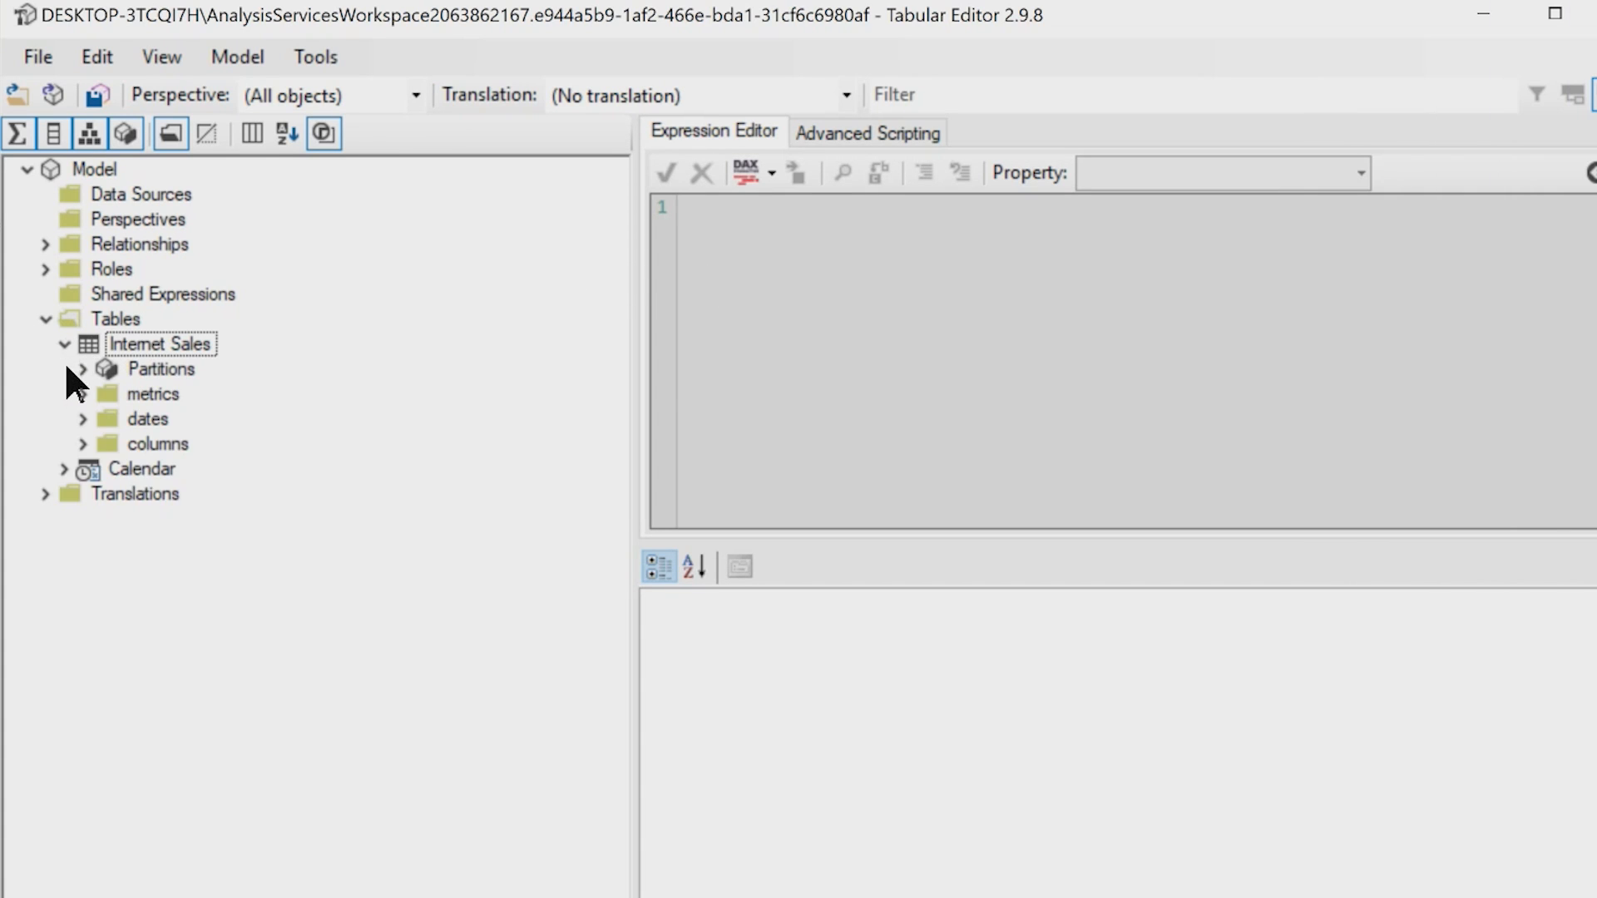
mouse_move(214, 445)
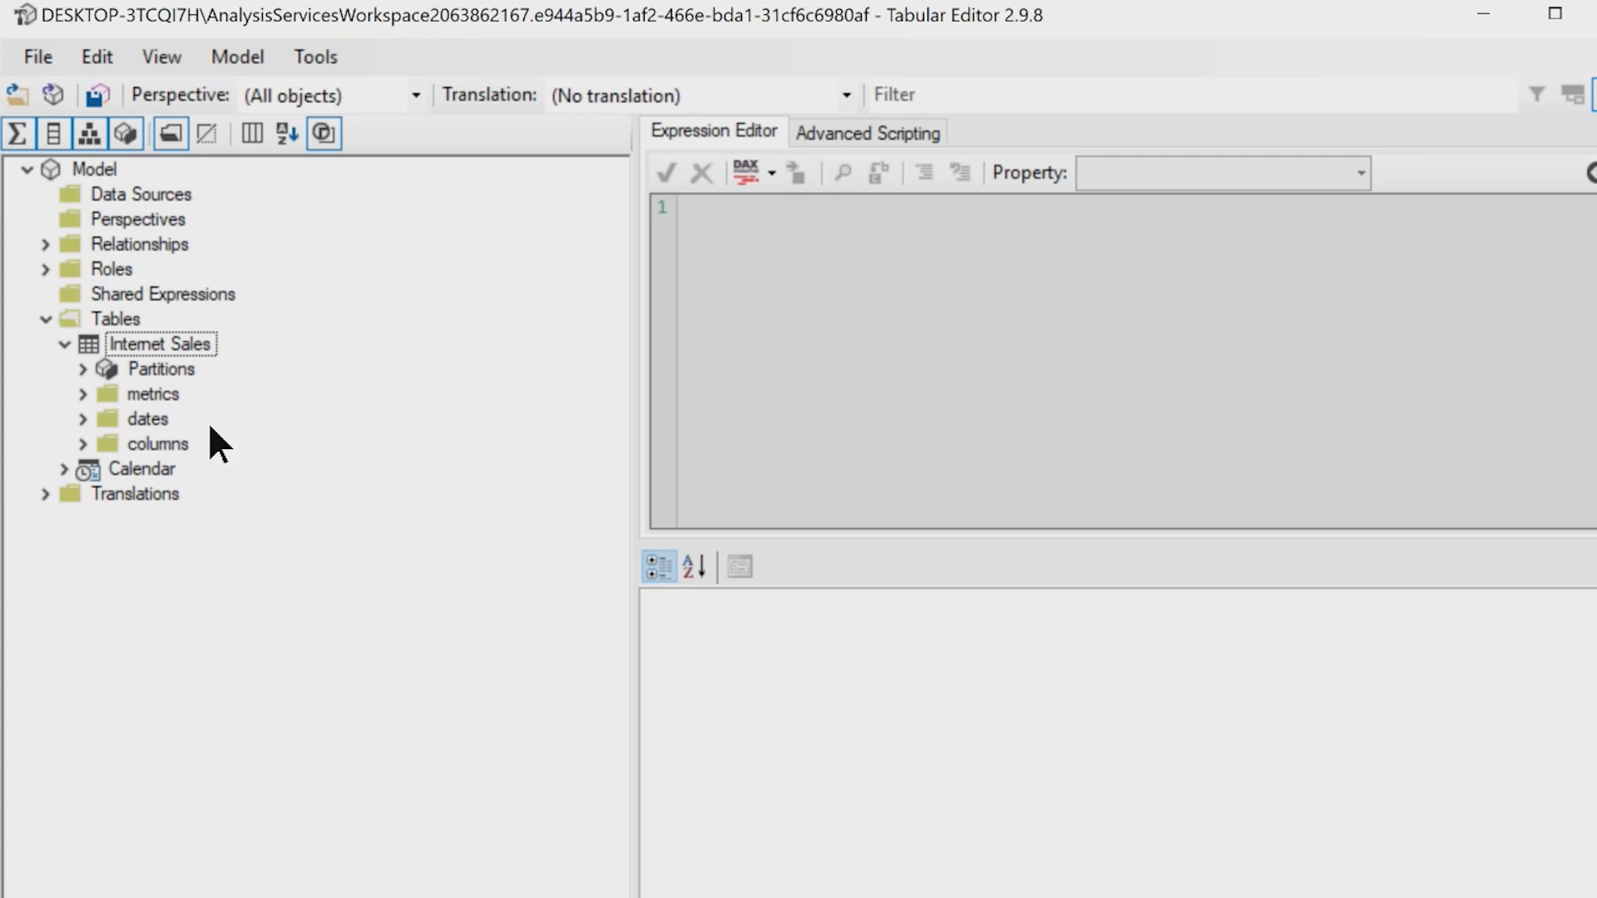
mouse_move(154, 410)
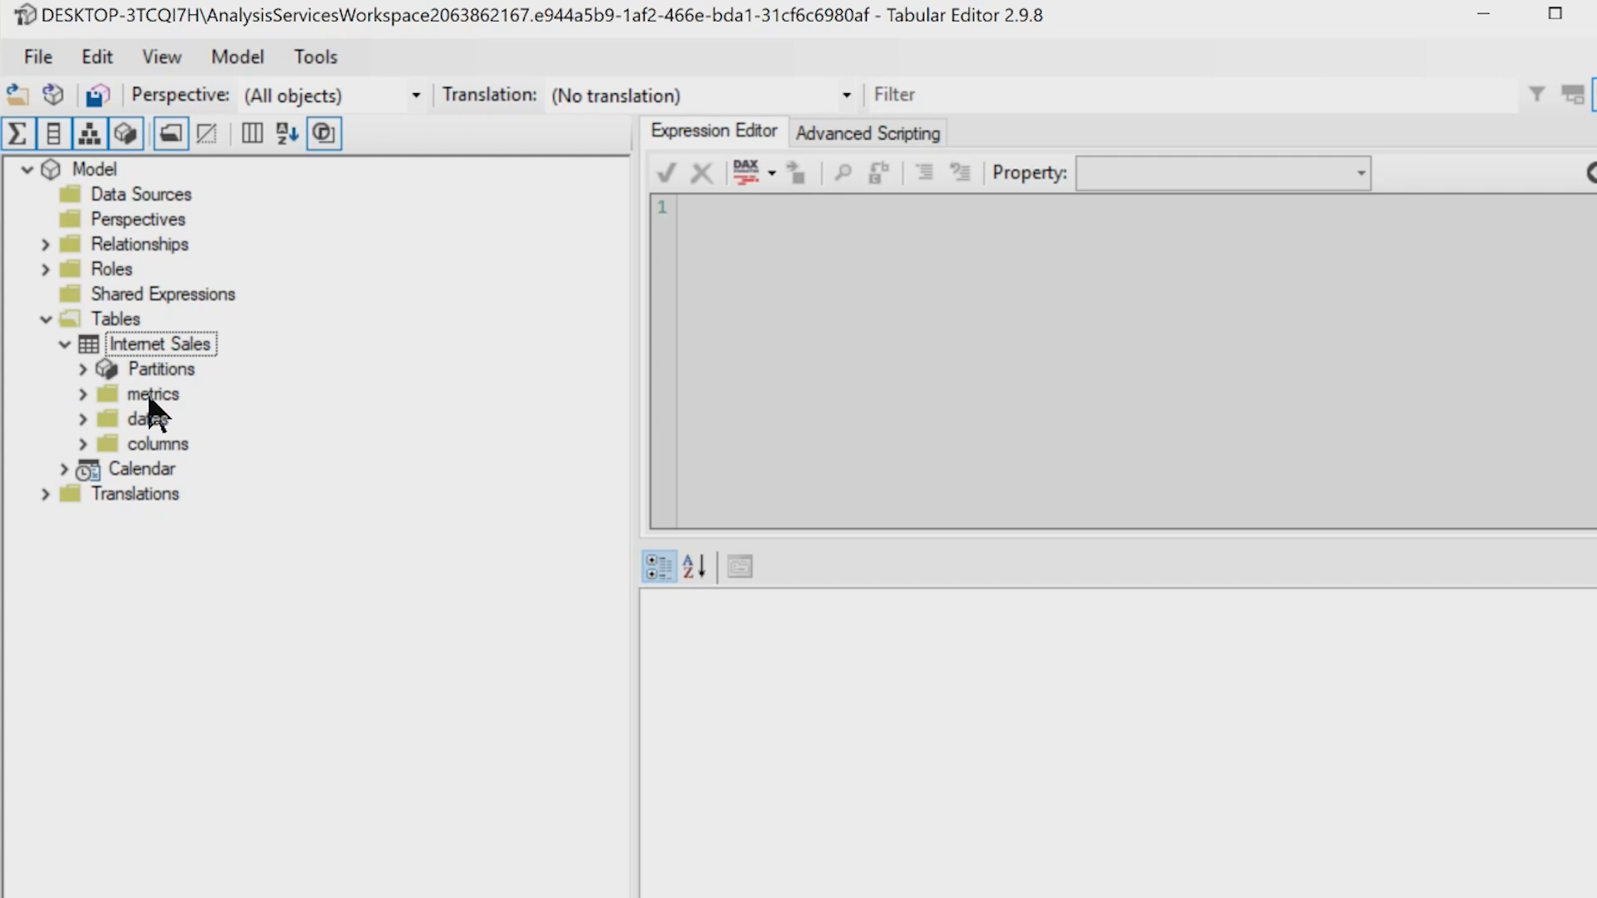
Step: Add a new measure in the metrics folder and begin naming it Total Sales YoY%
right_click(150, 394)
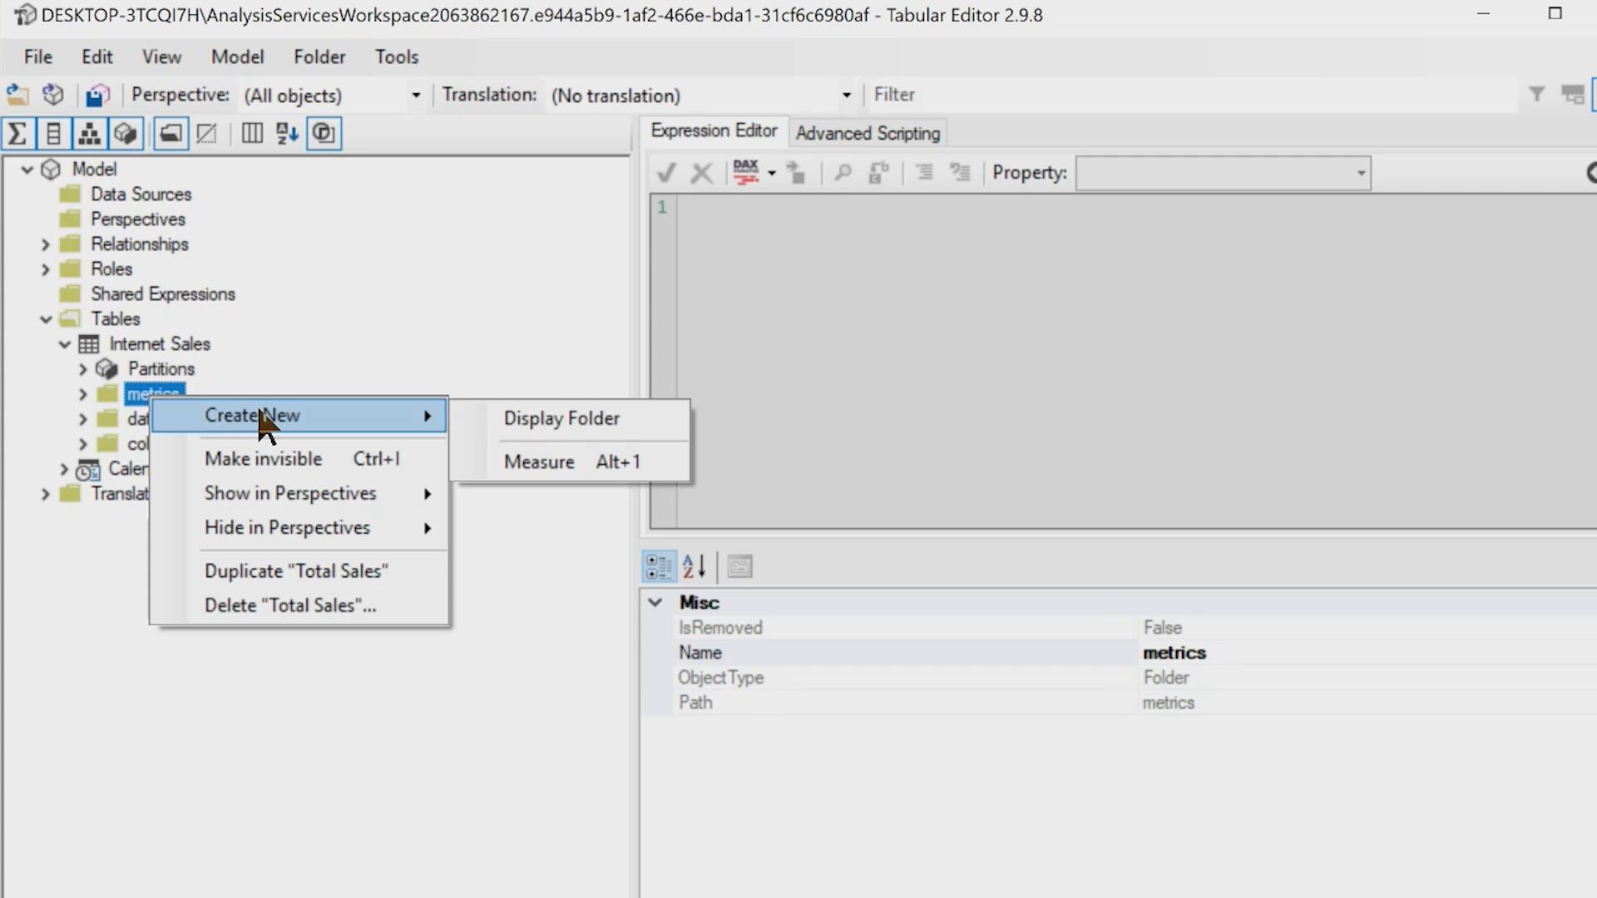
click(540, 461)
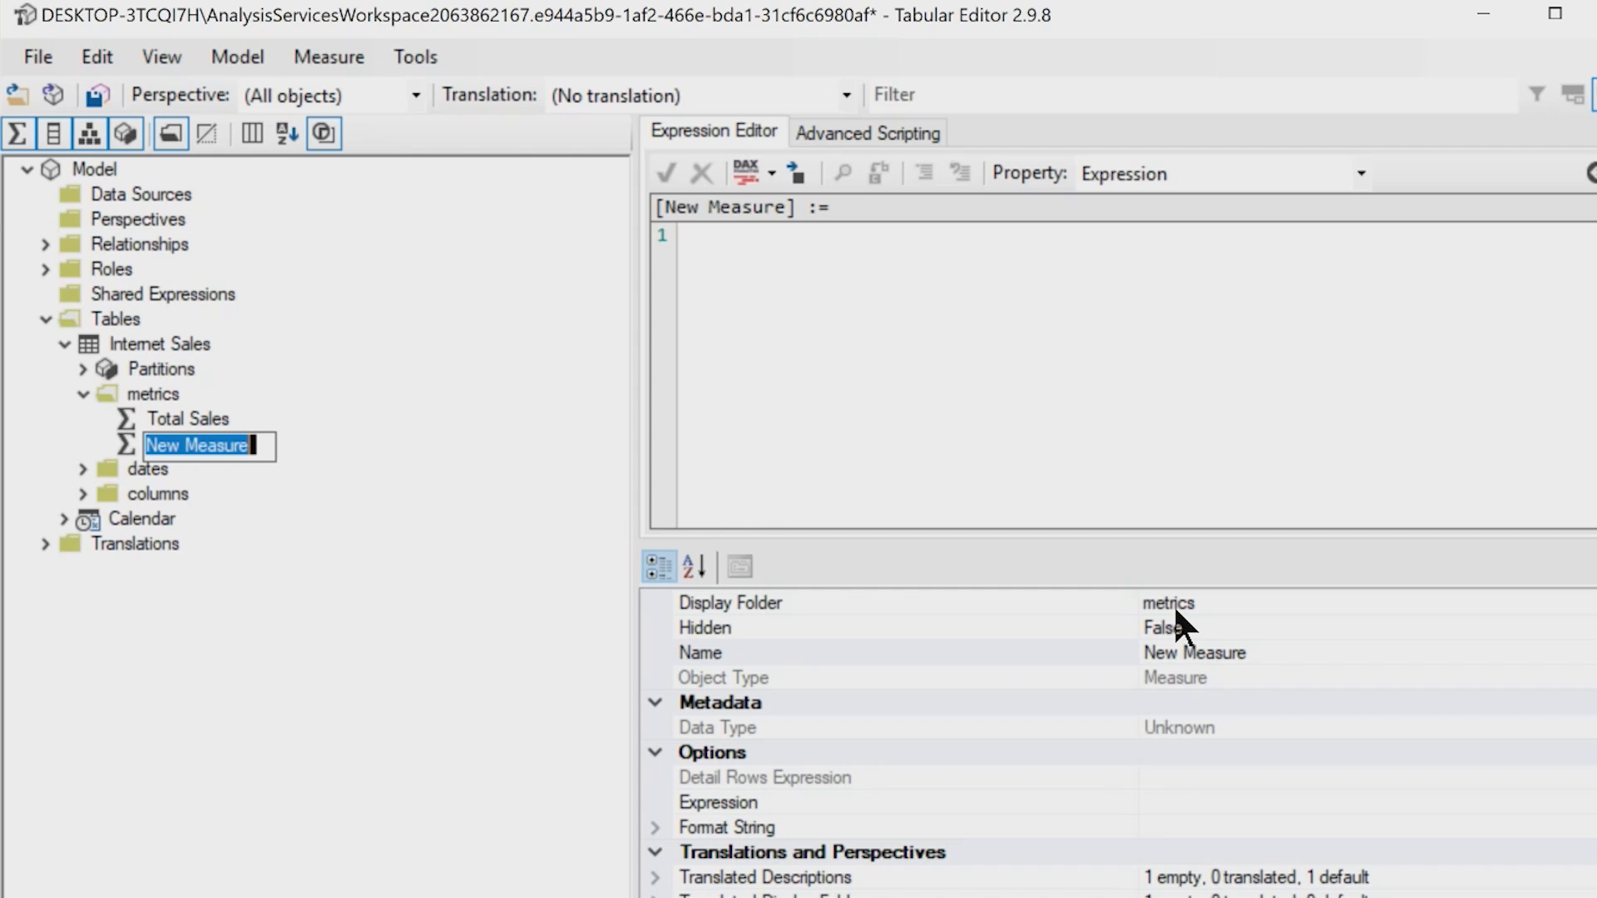
mouse_move(1181, 642)
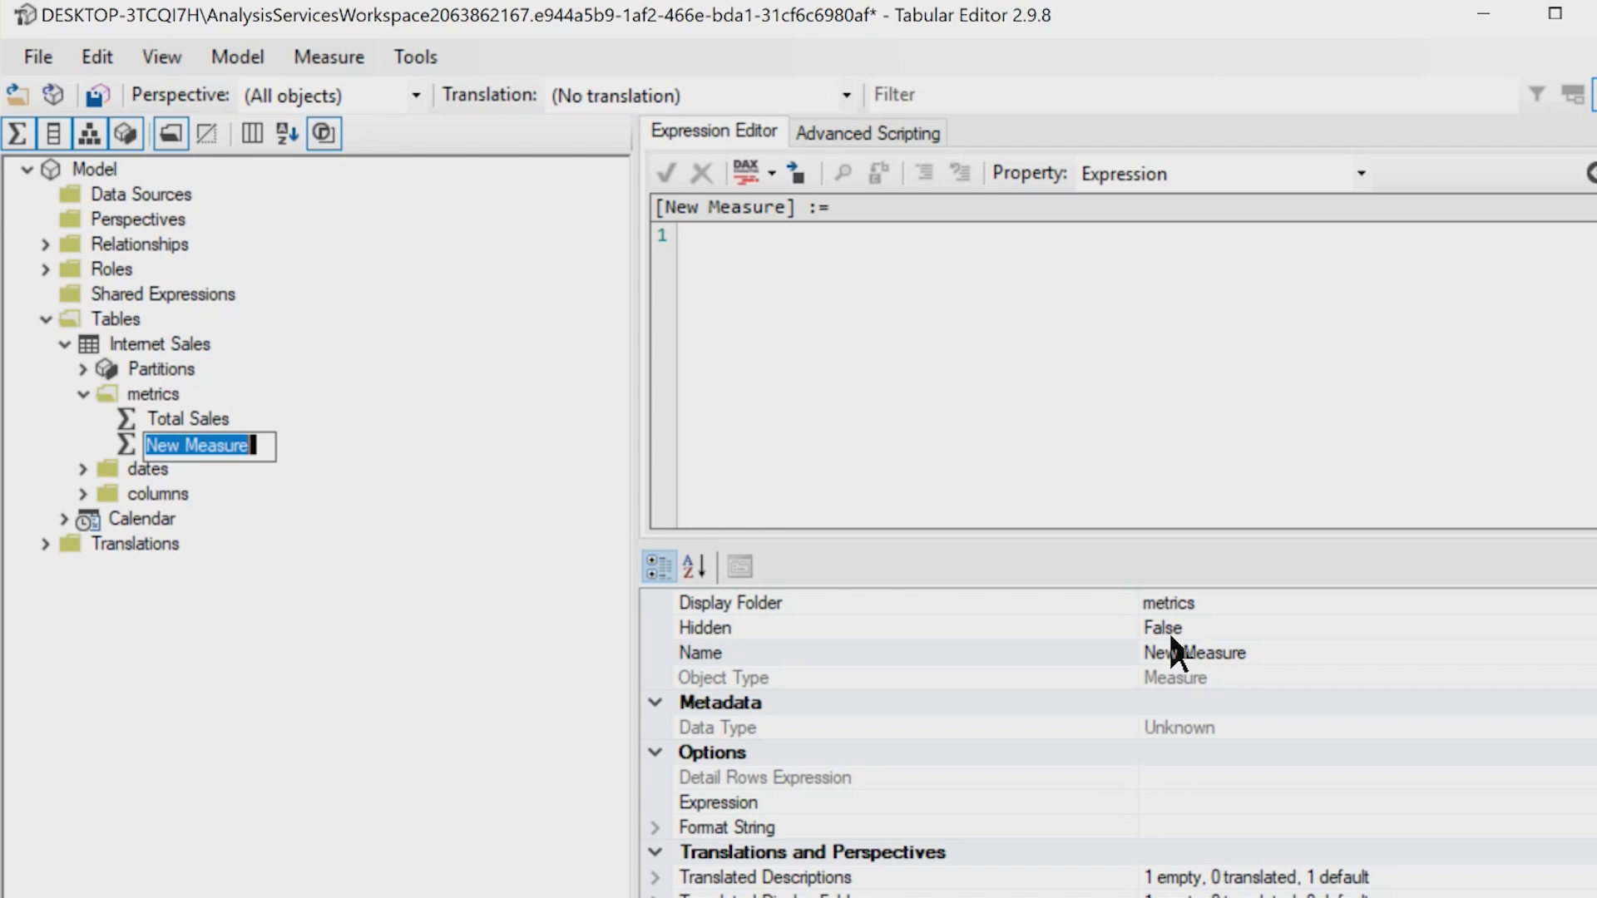
text(Total Sales YoY%)
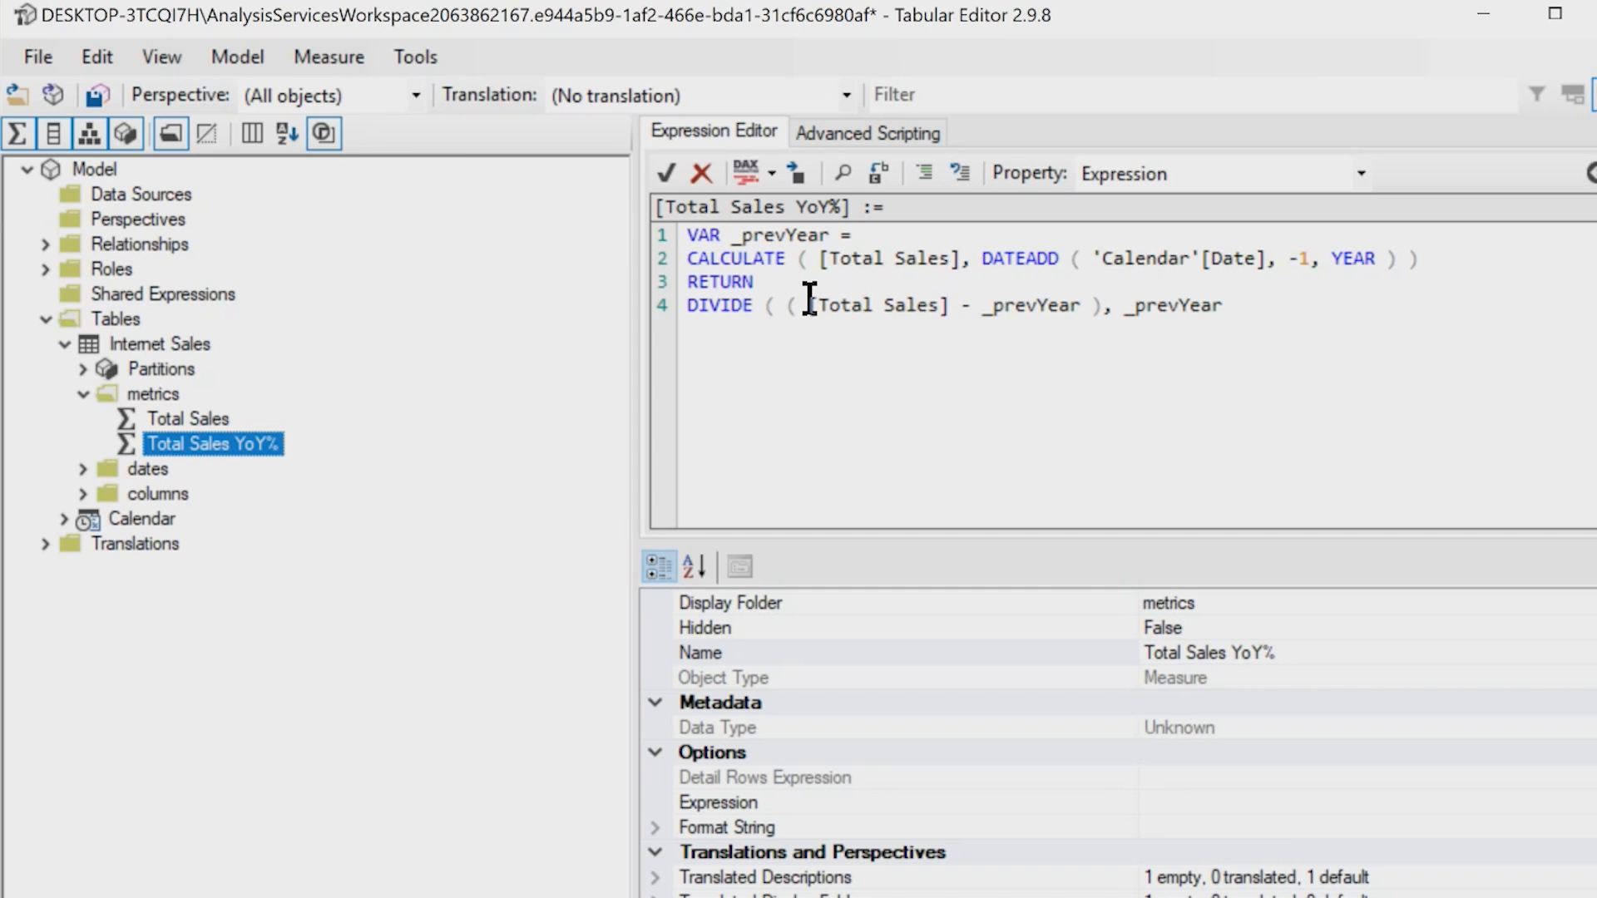
mouse_move(749, 199)
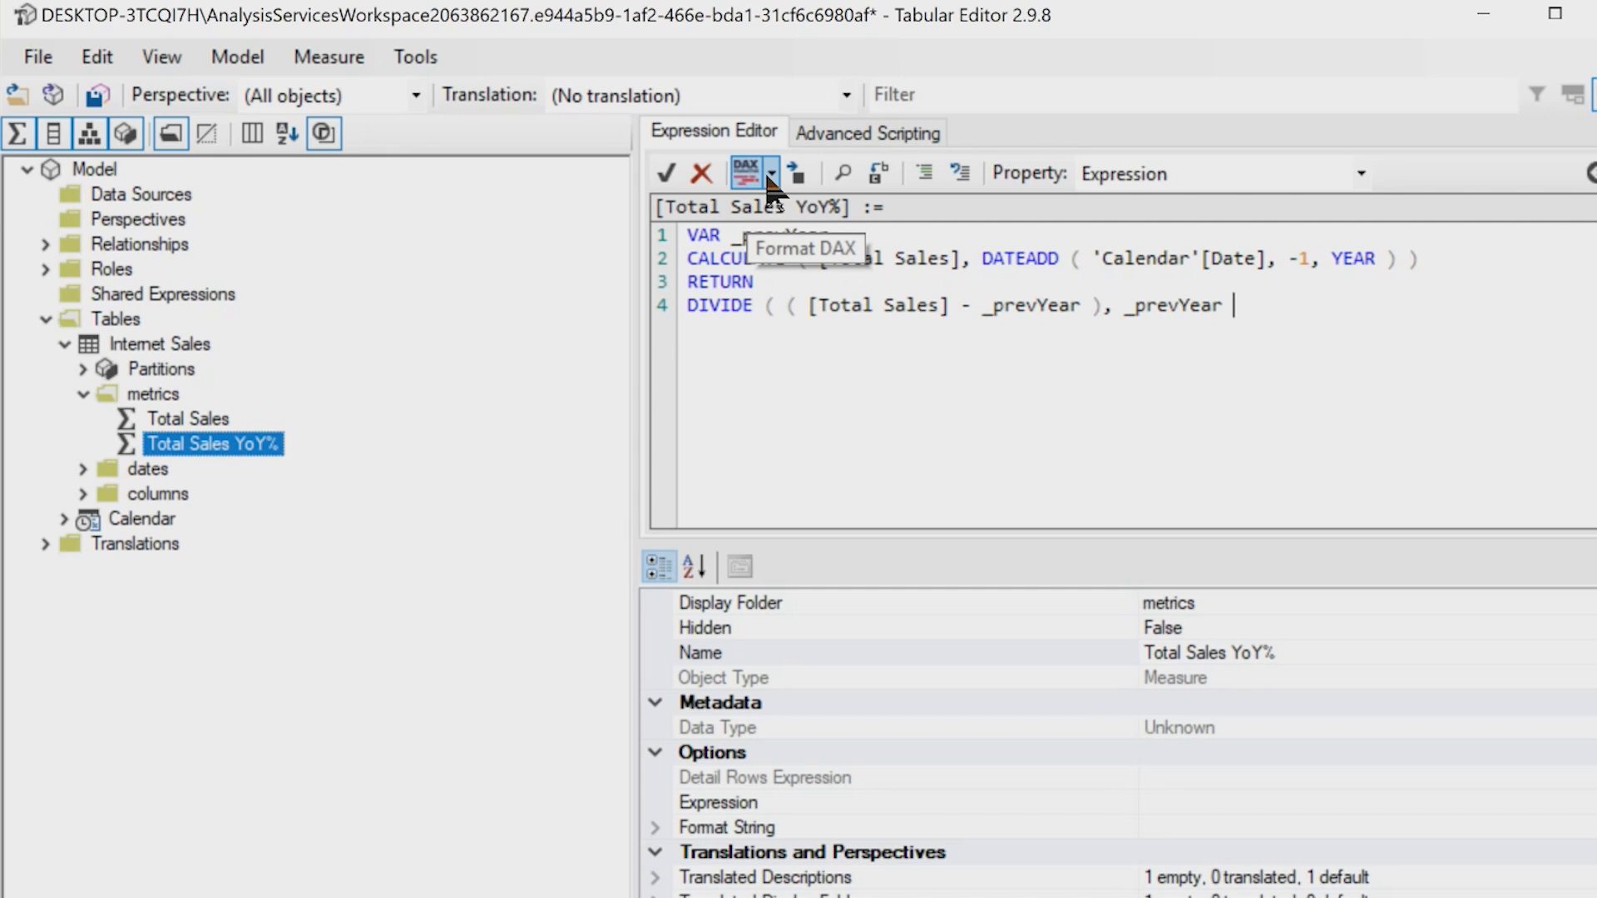
Step: Add the missing ')' to the DIVIDE line and apply Long line (F6) DAX formatting
click(745, 172)
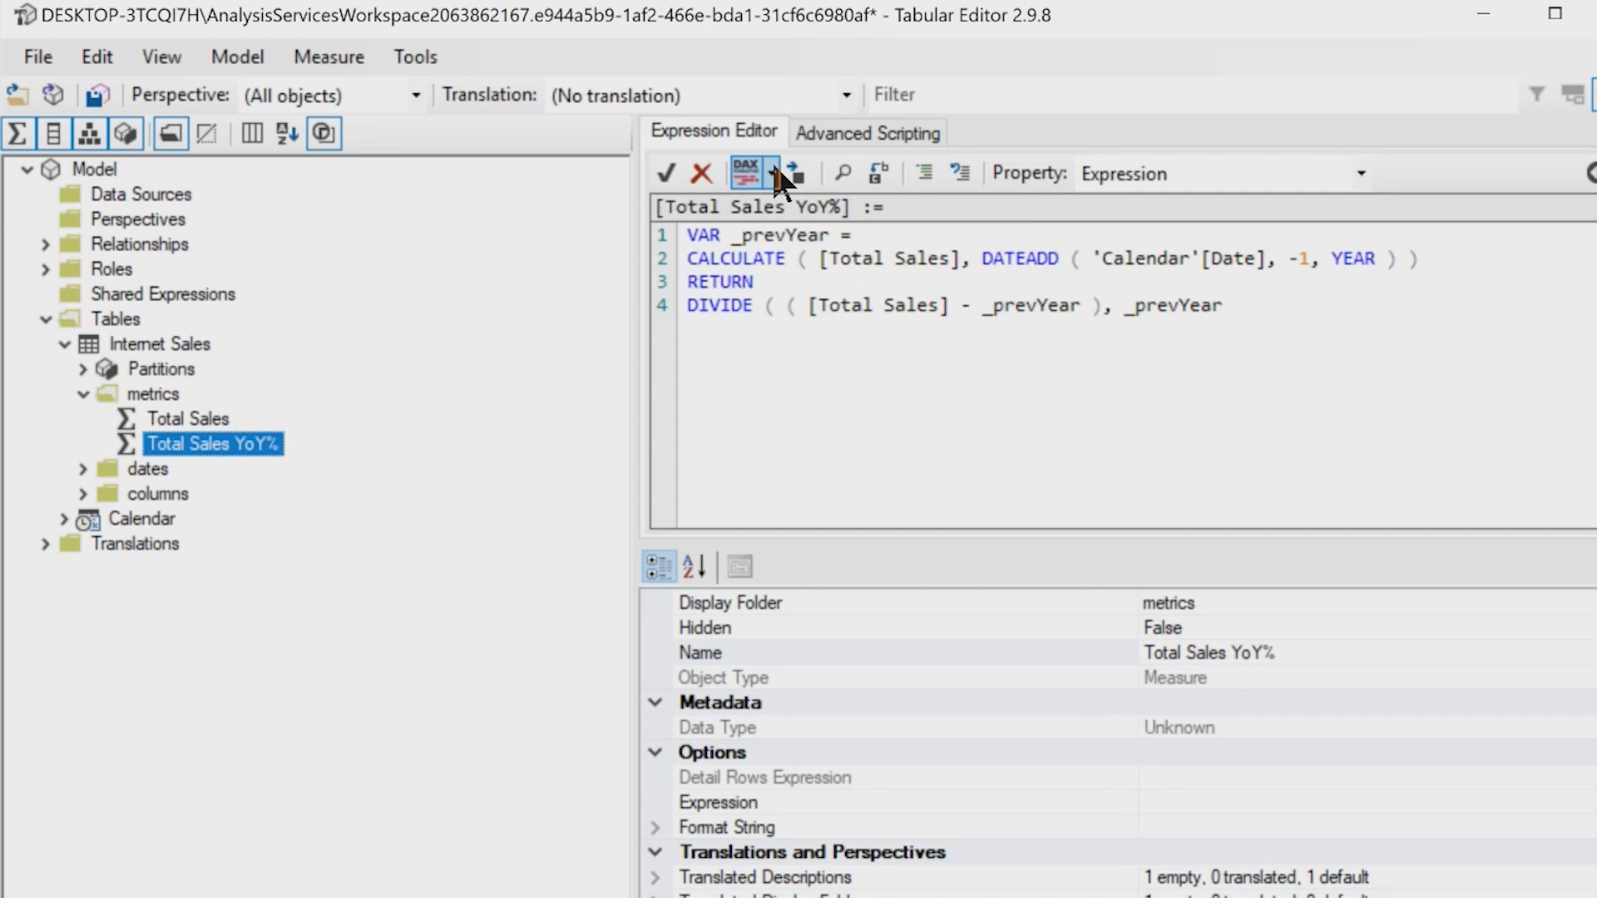
click(772, 173)
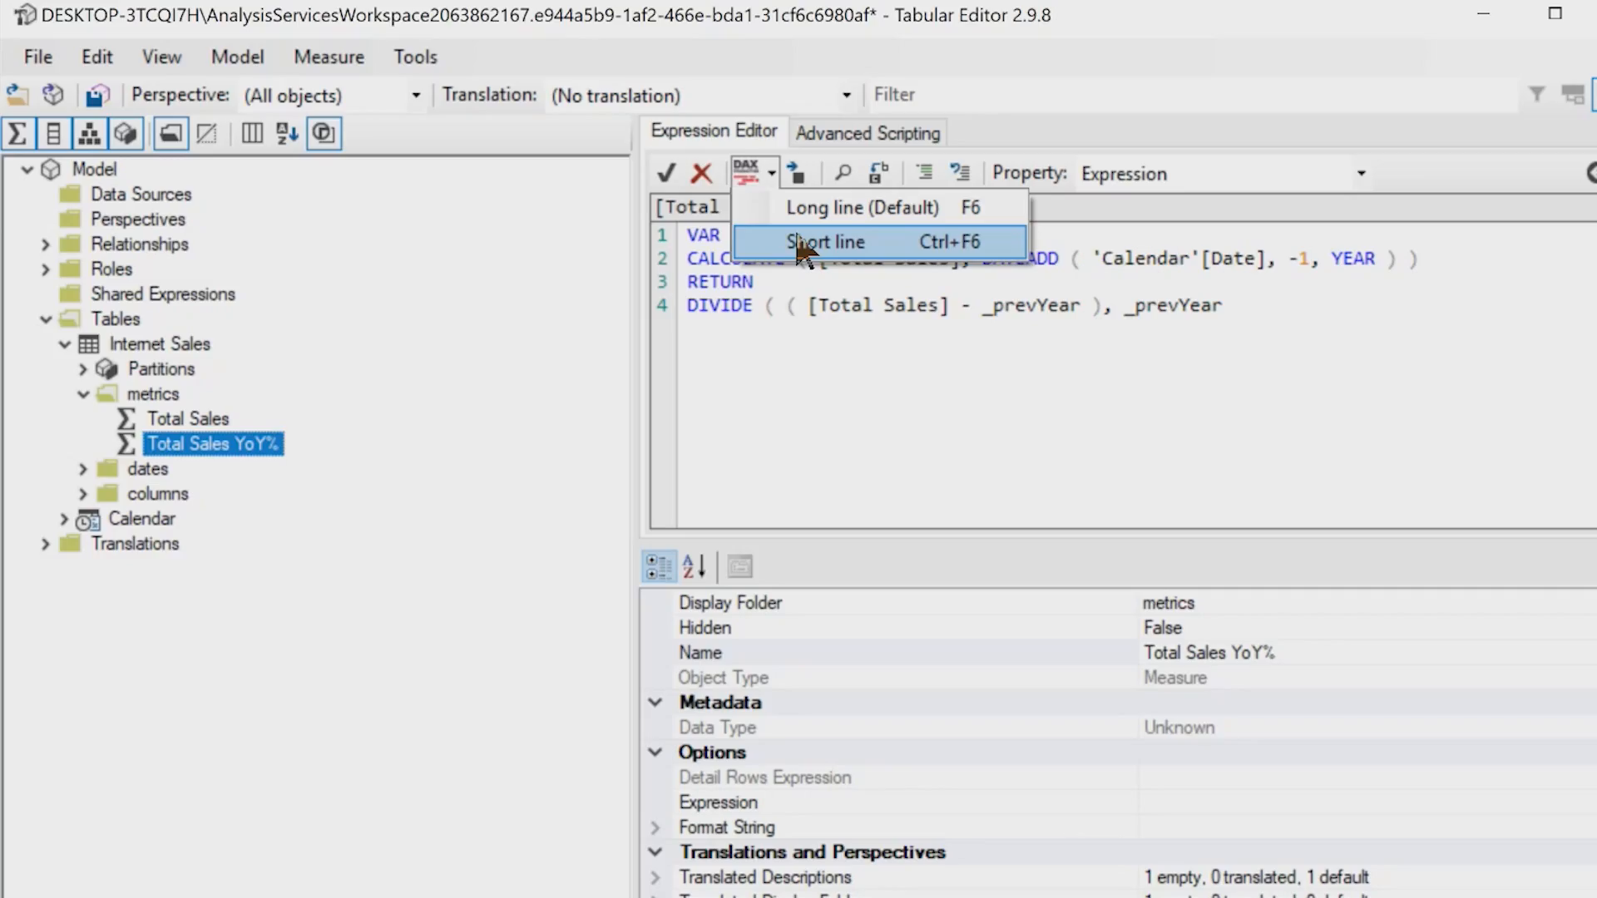
click(824, 241)
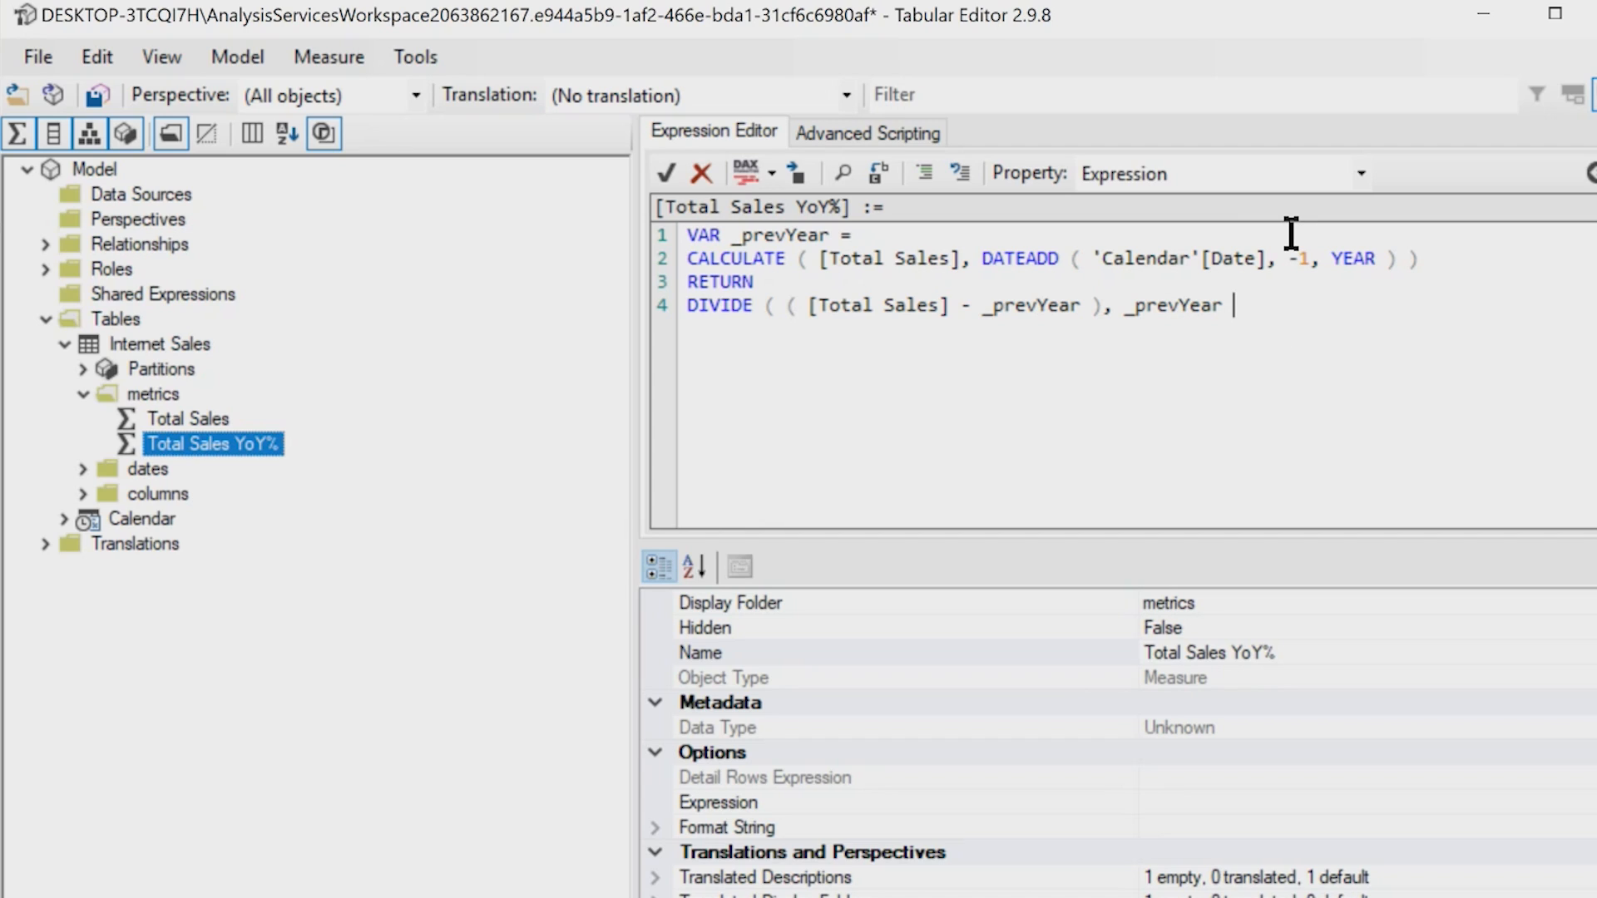
text())
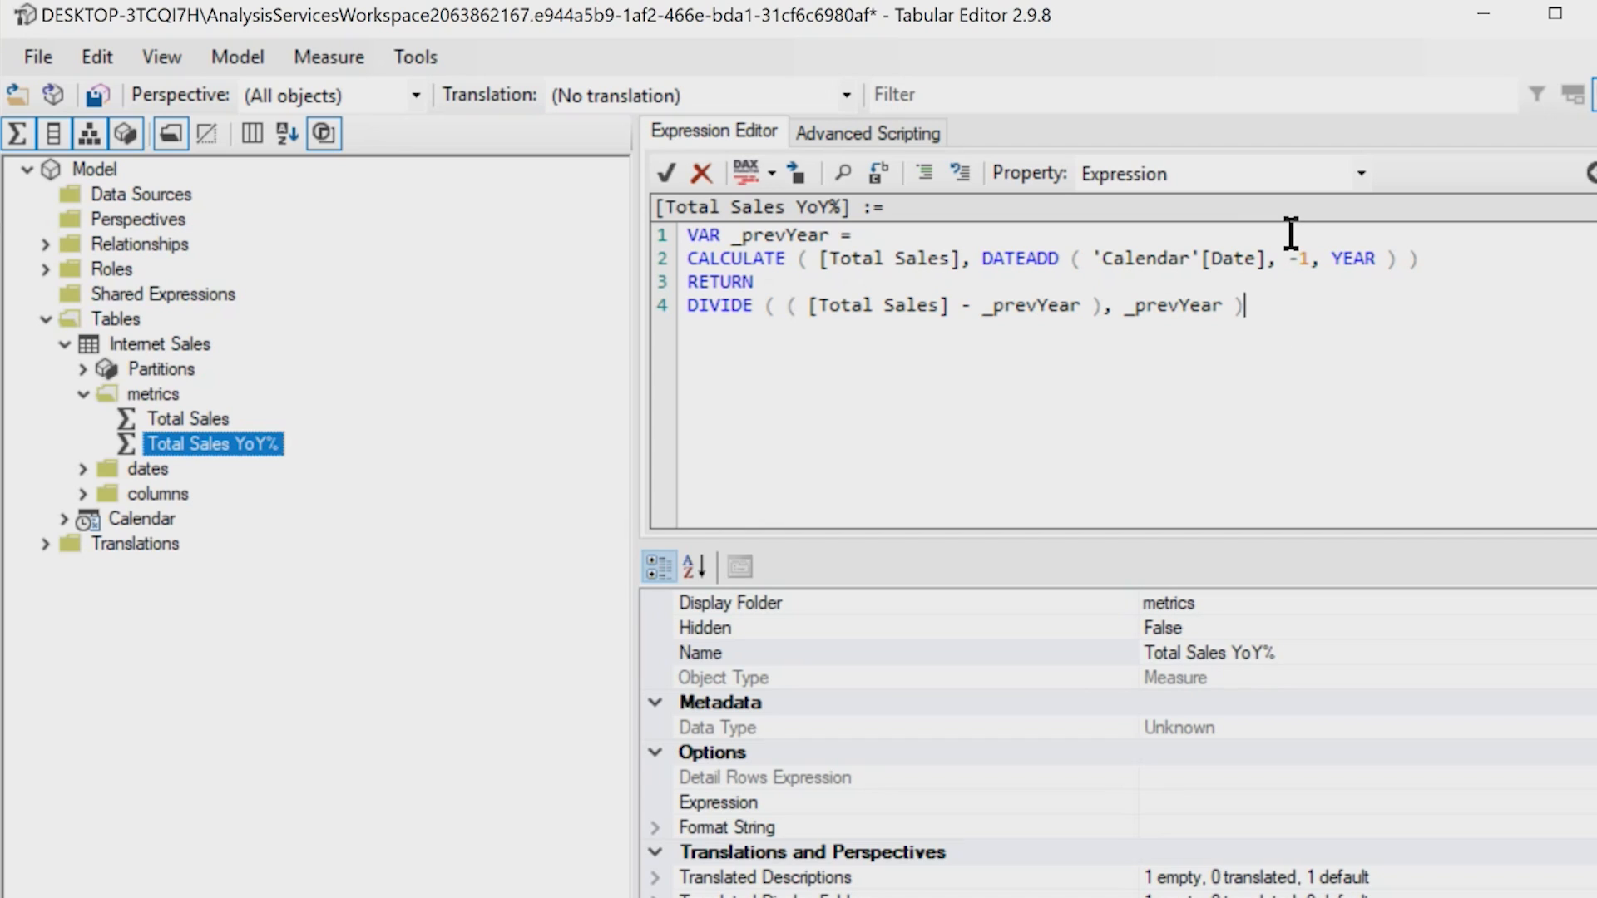
click(772, 173)
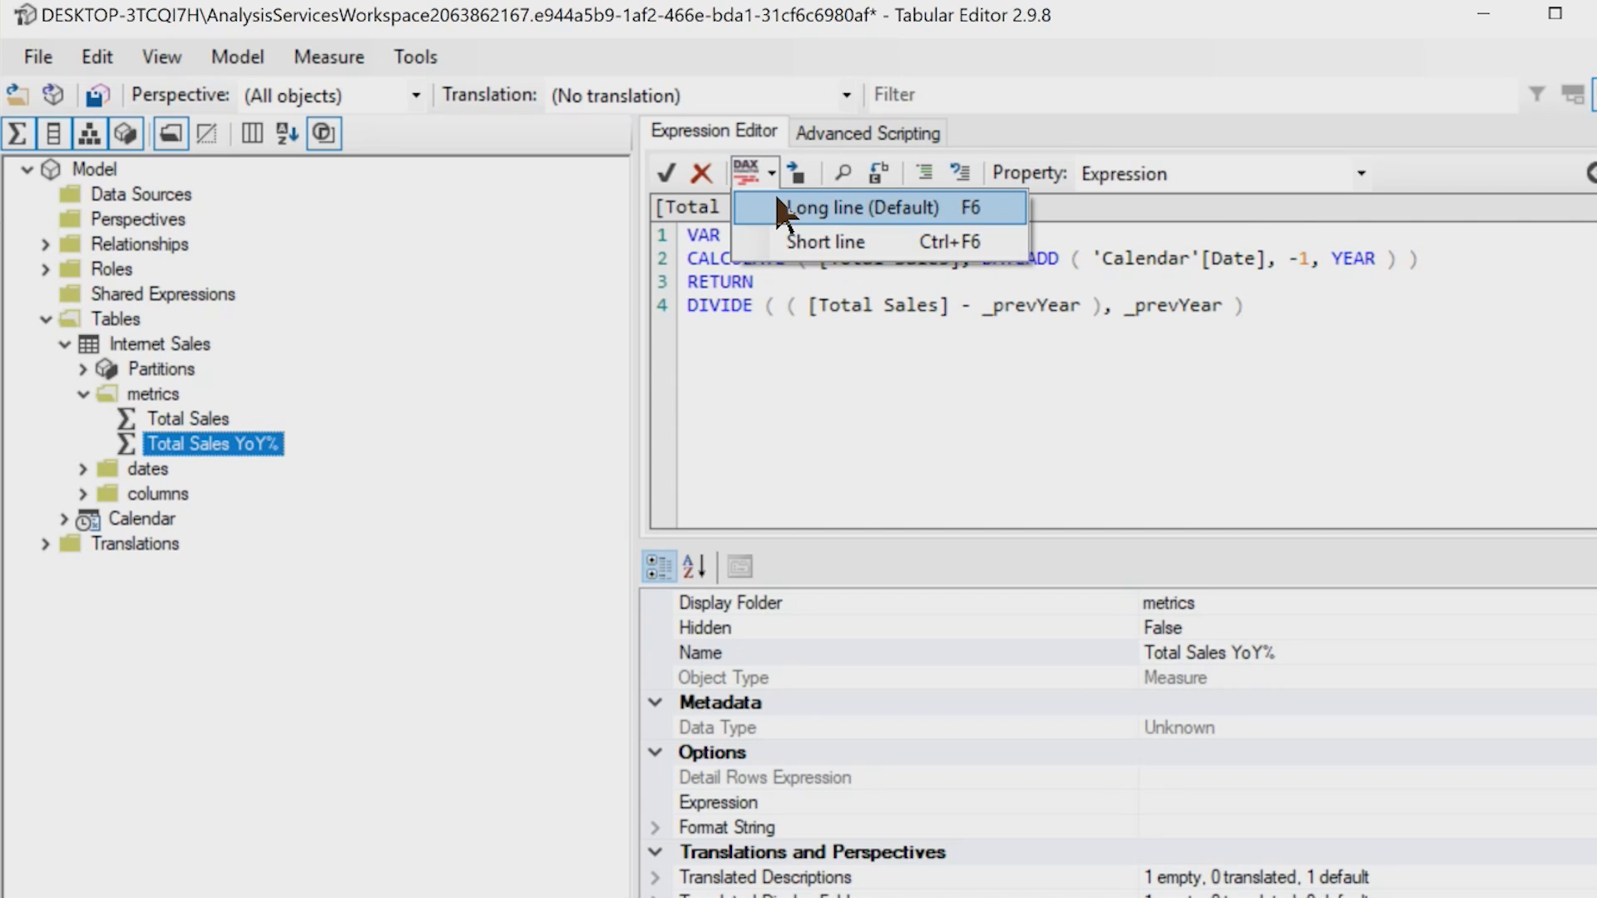
click(863, 208)
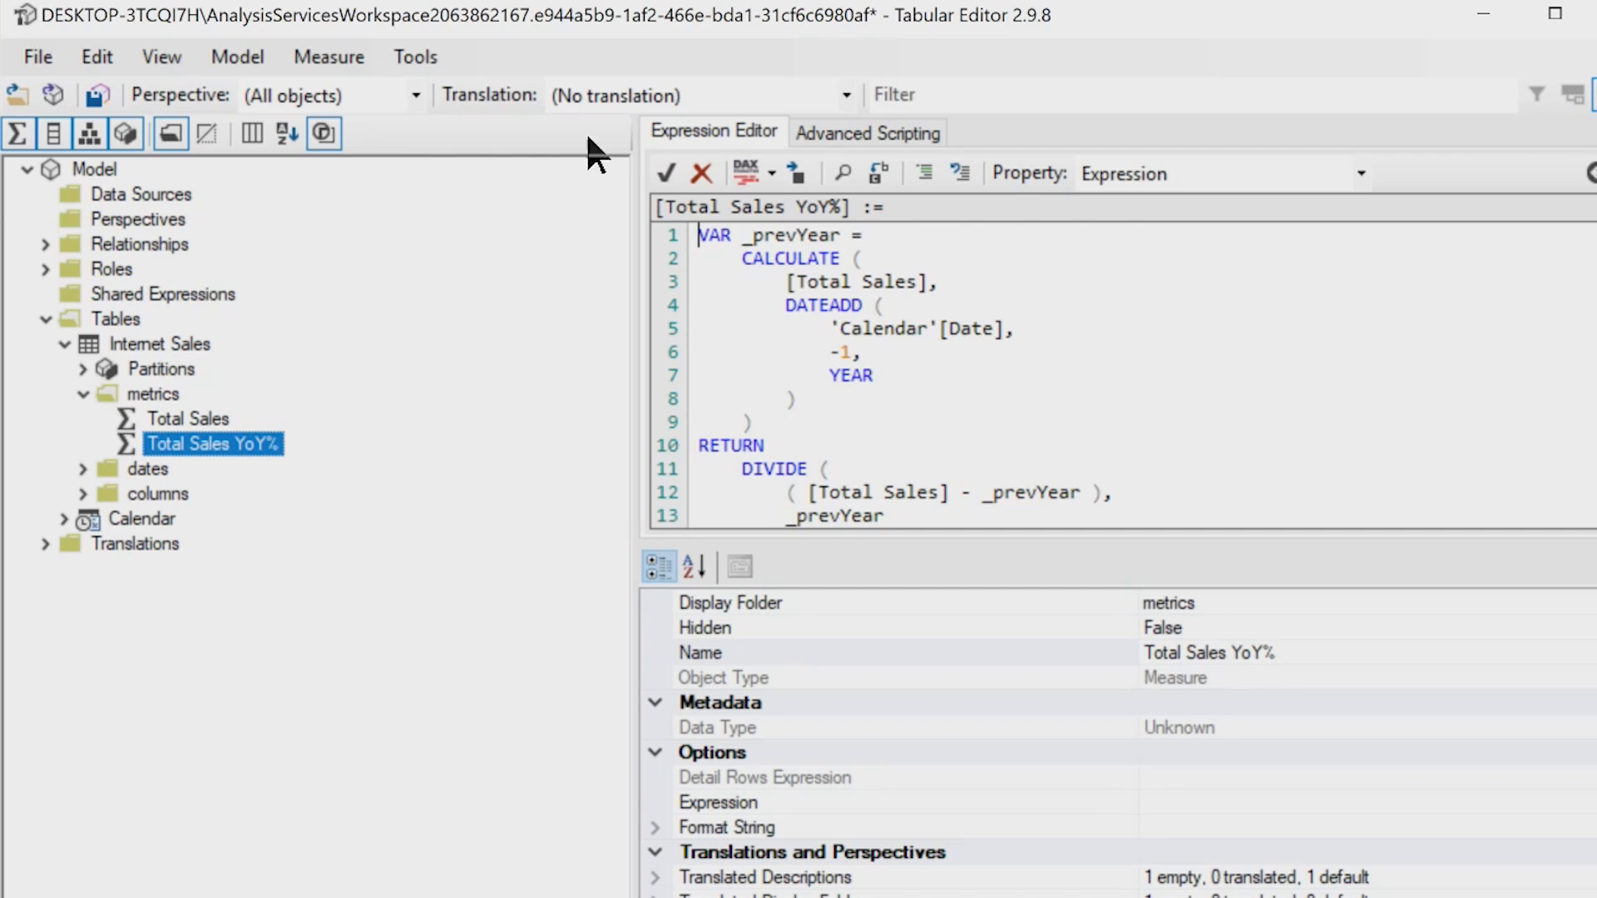
mouse_move(98, 95)
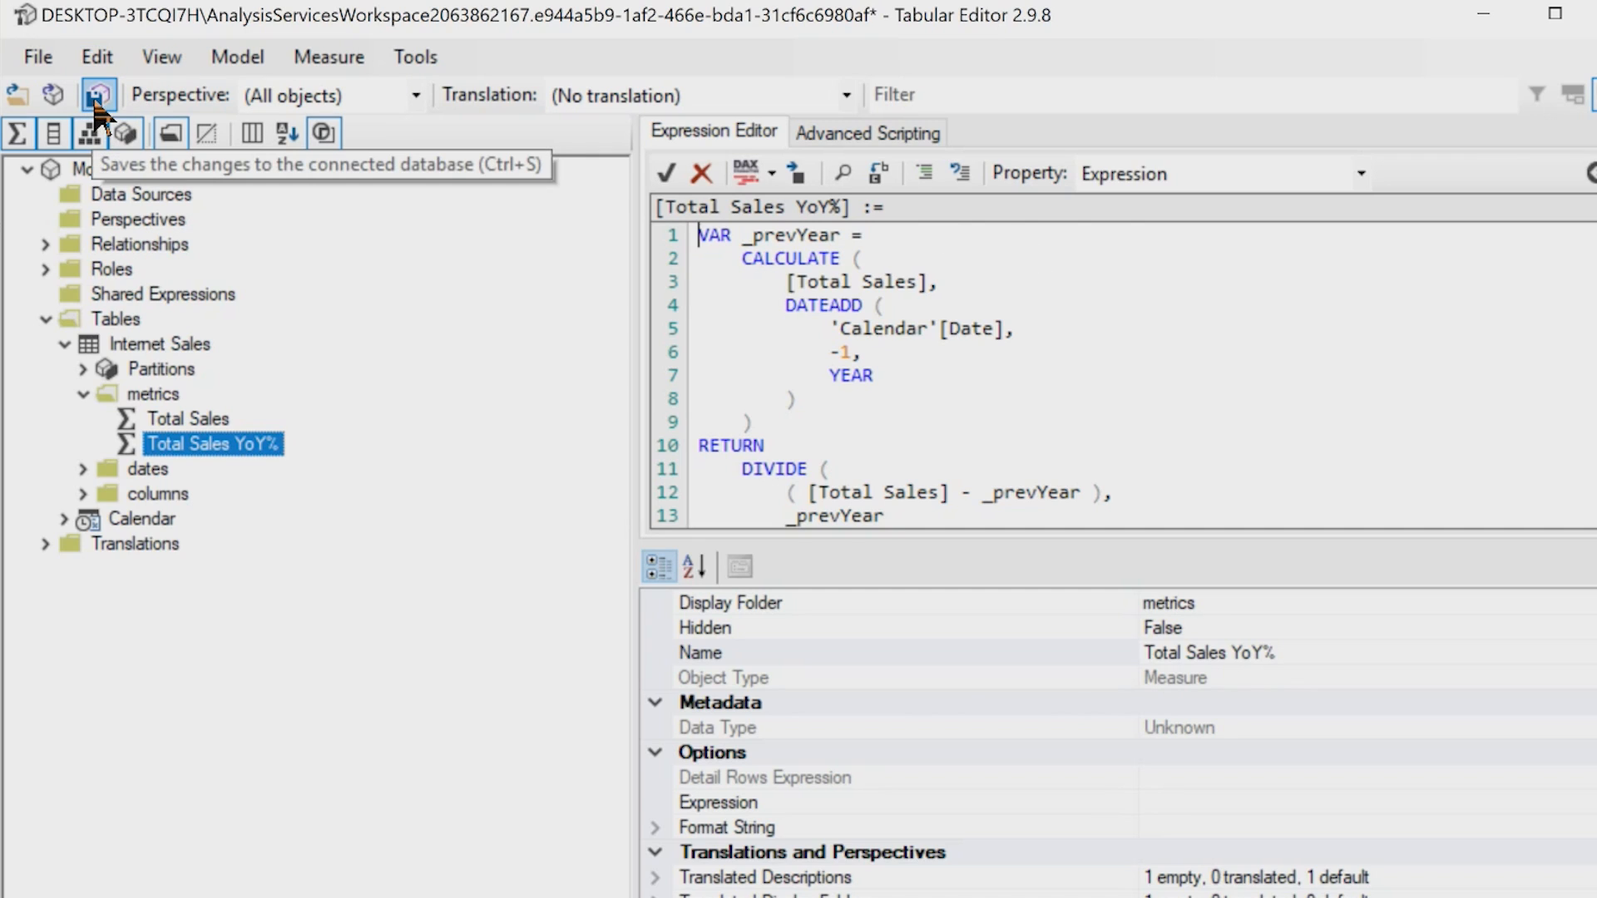
Step: Save the Total Sales YoY% measure to the connected Power BI model (Ctrl+S)
click(36, 55)
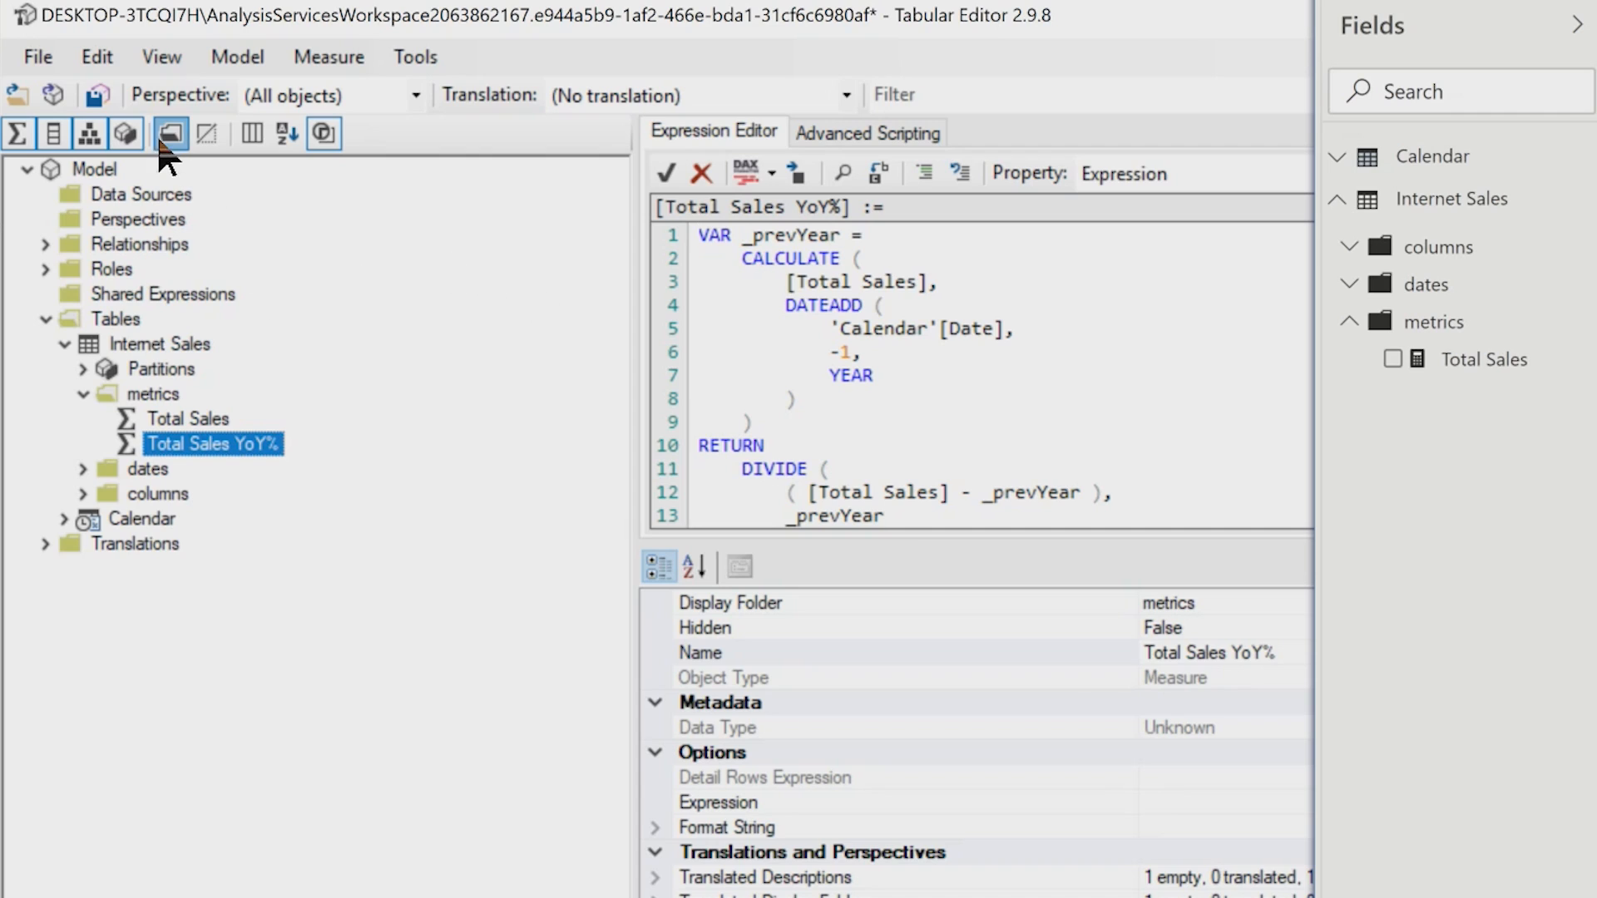
click(98, 95)
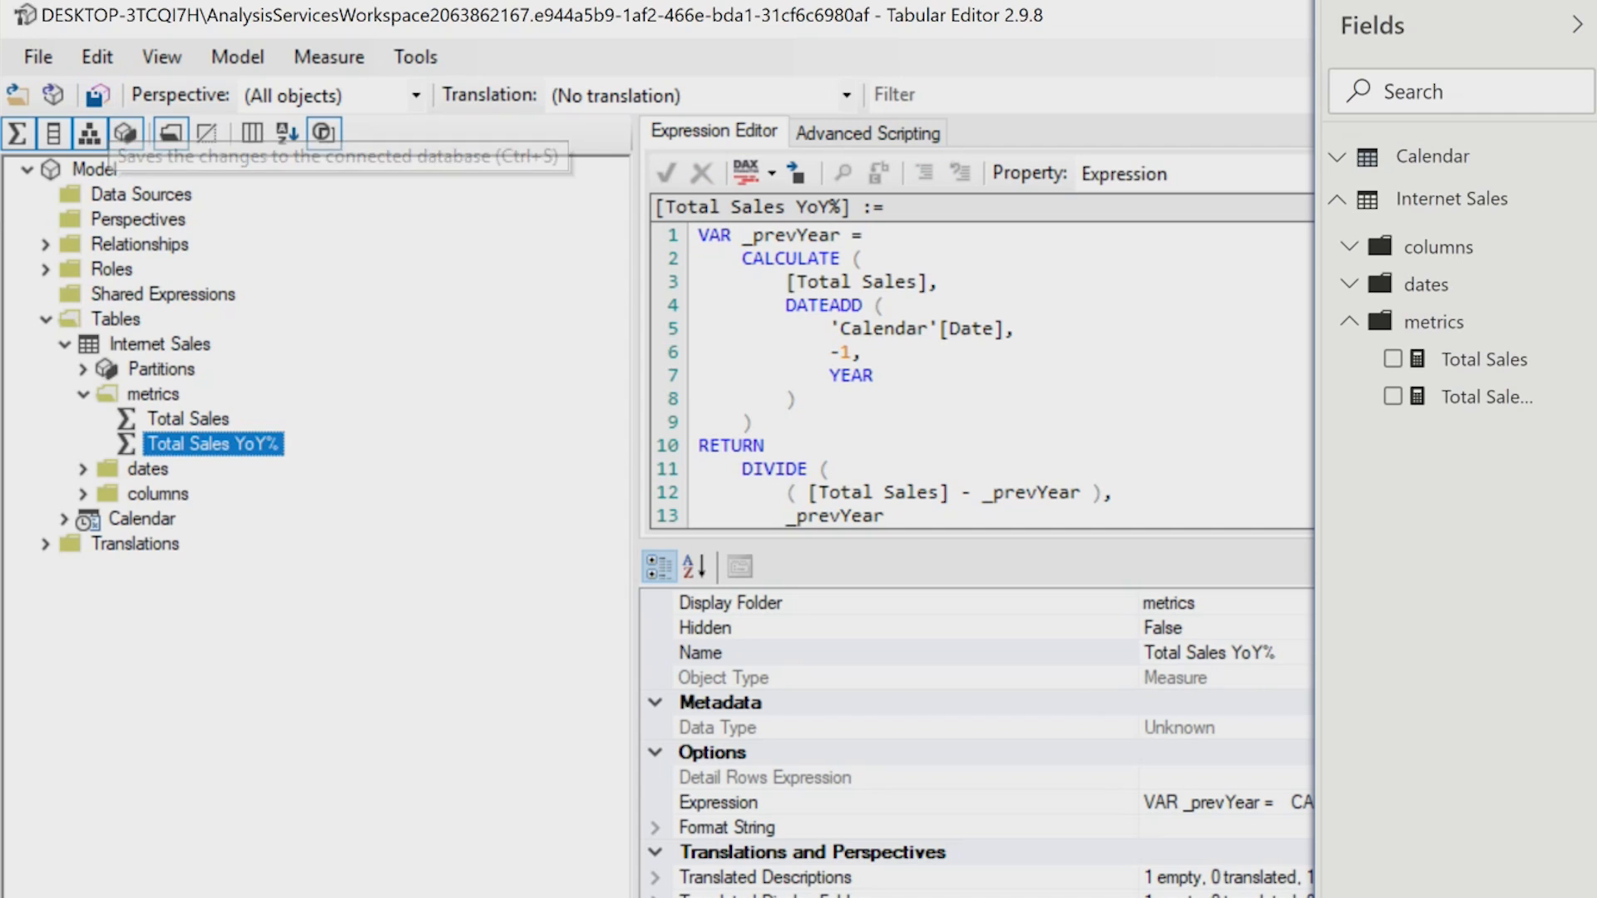
mouse_move(1487, 396)
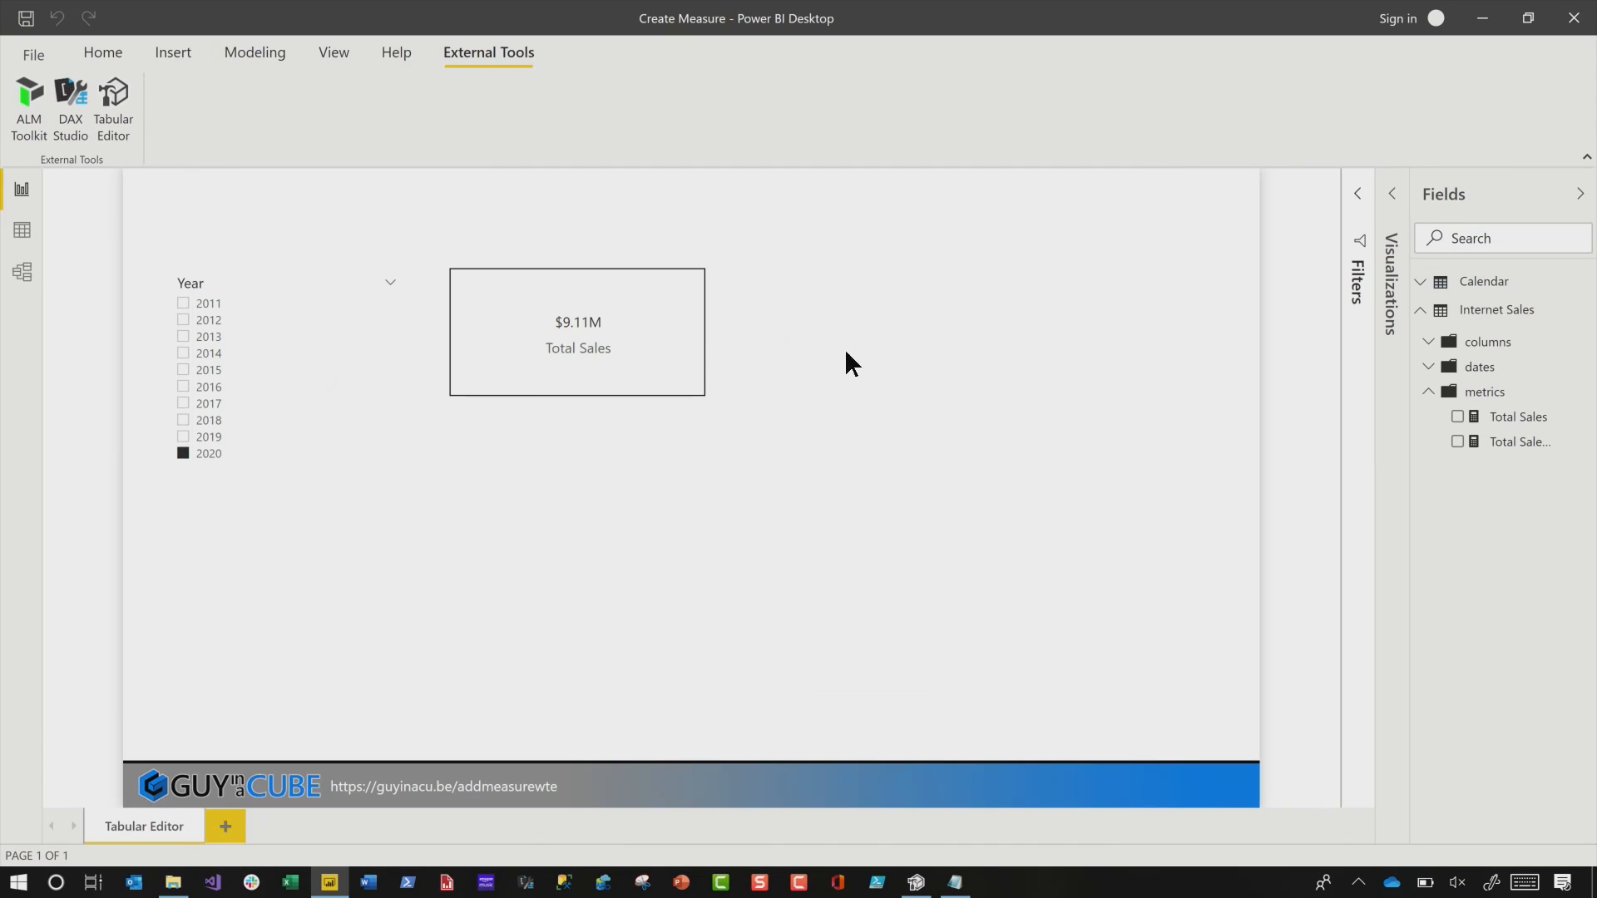
Step: Duplicate the Total Sales card and set it to Total Sales YoY%, showing -0.07
click(577, 346)
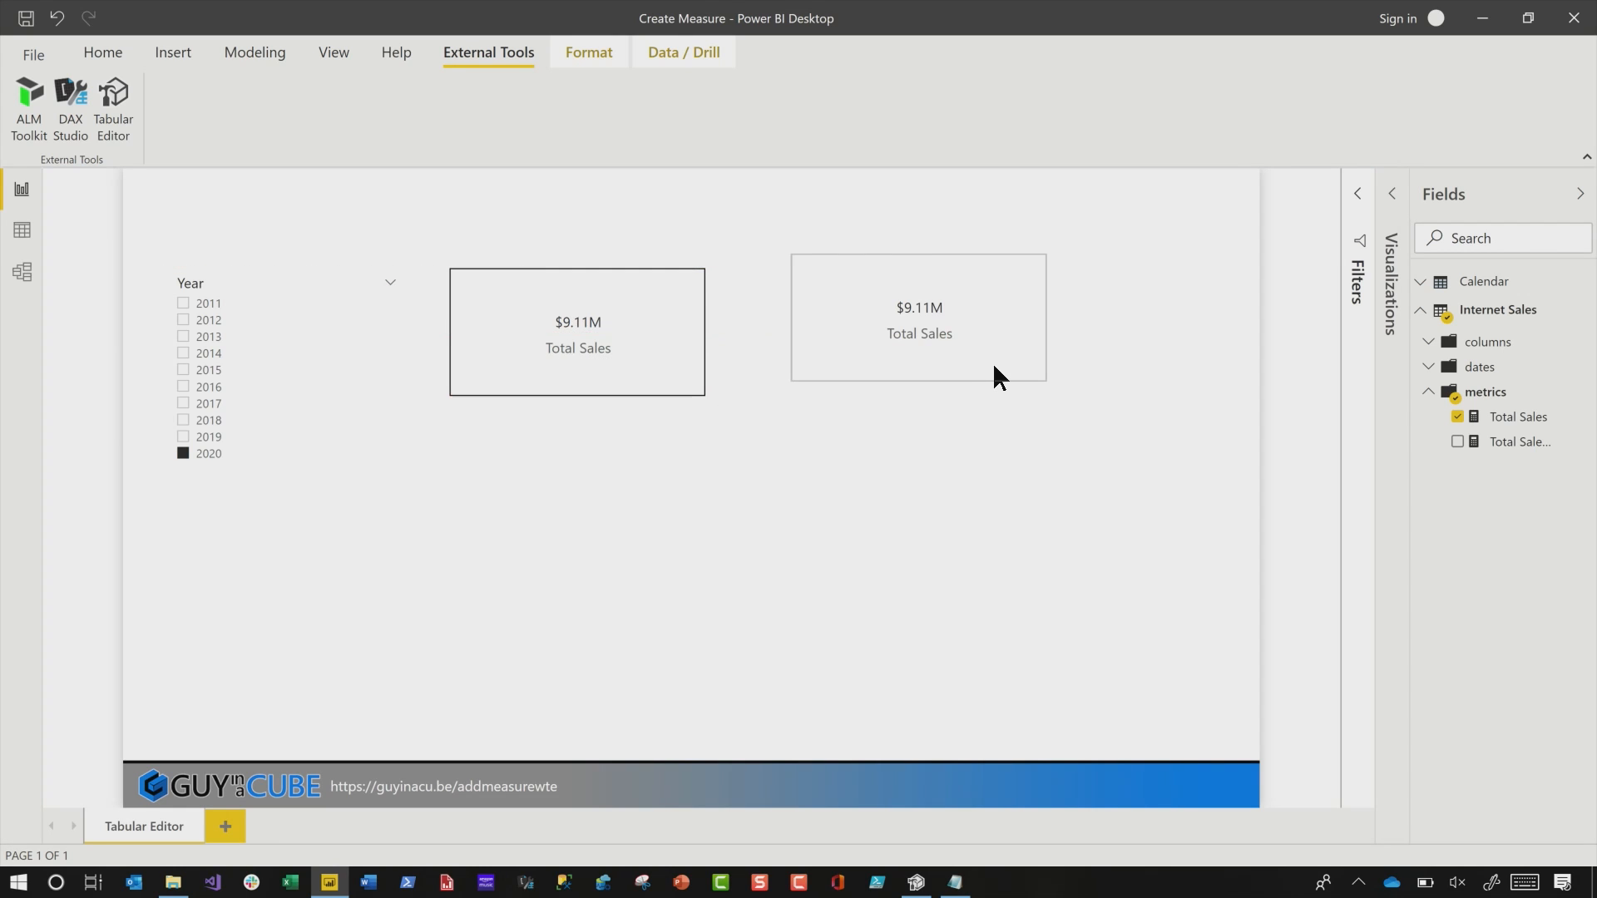
click(918, 331)
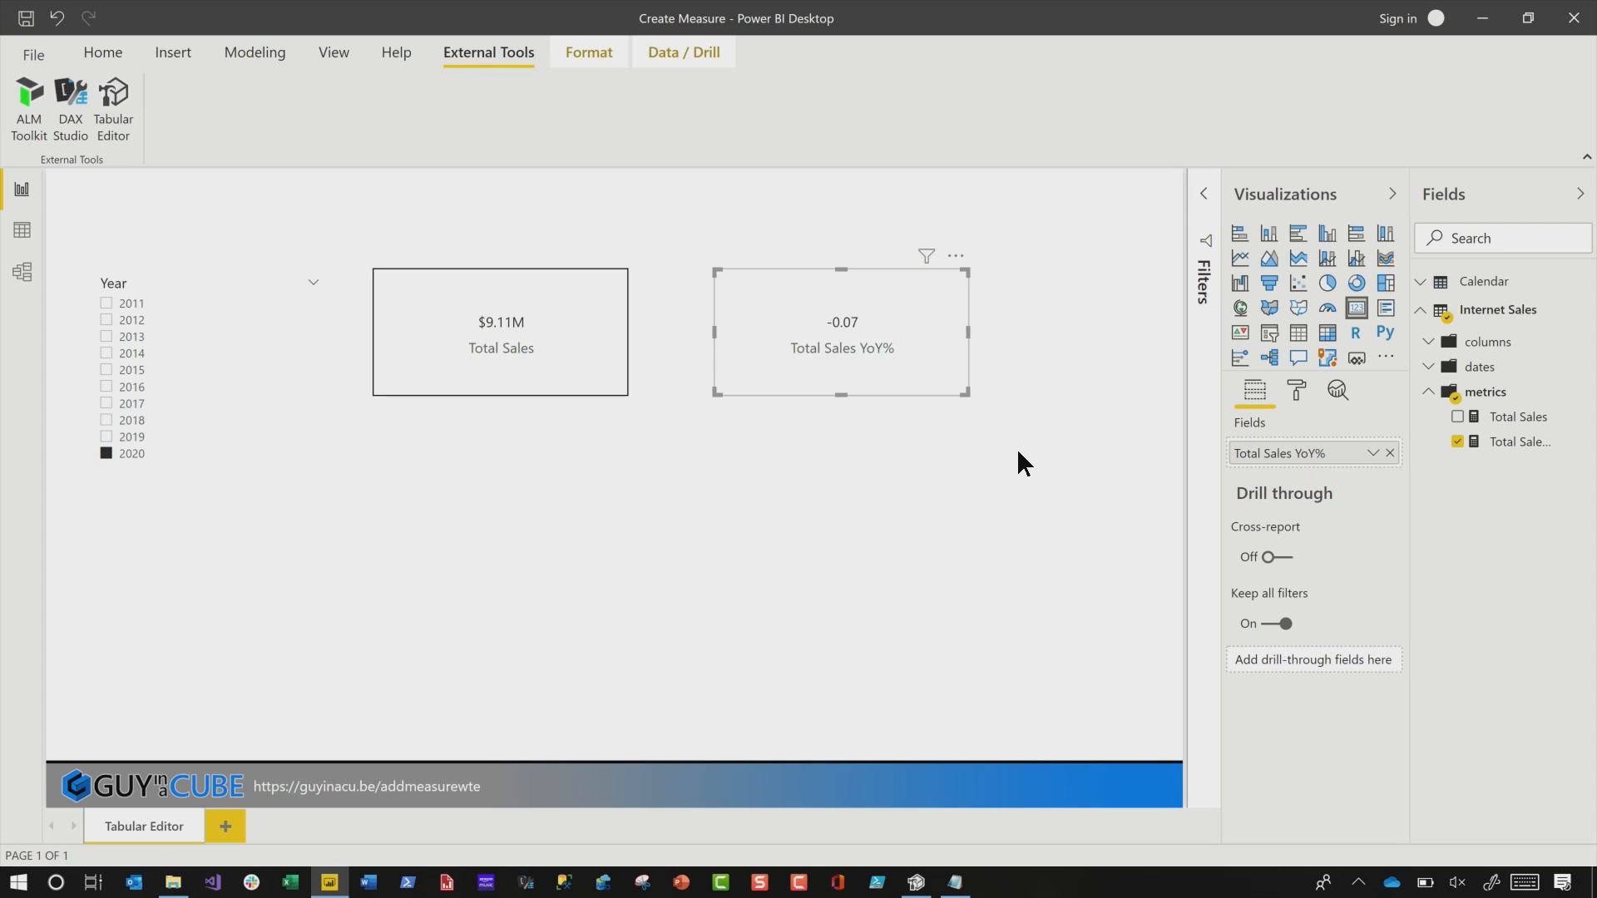
mouse_move(945, 863)
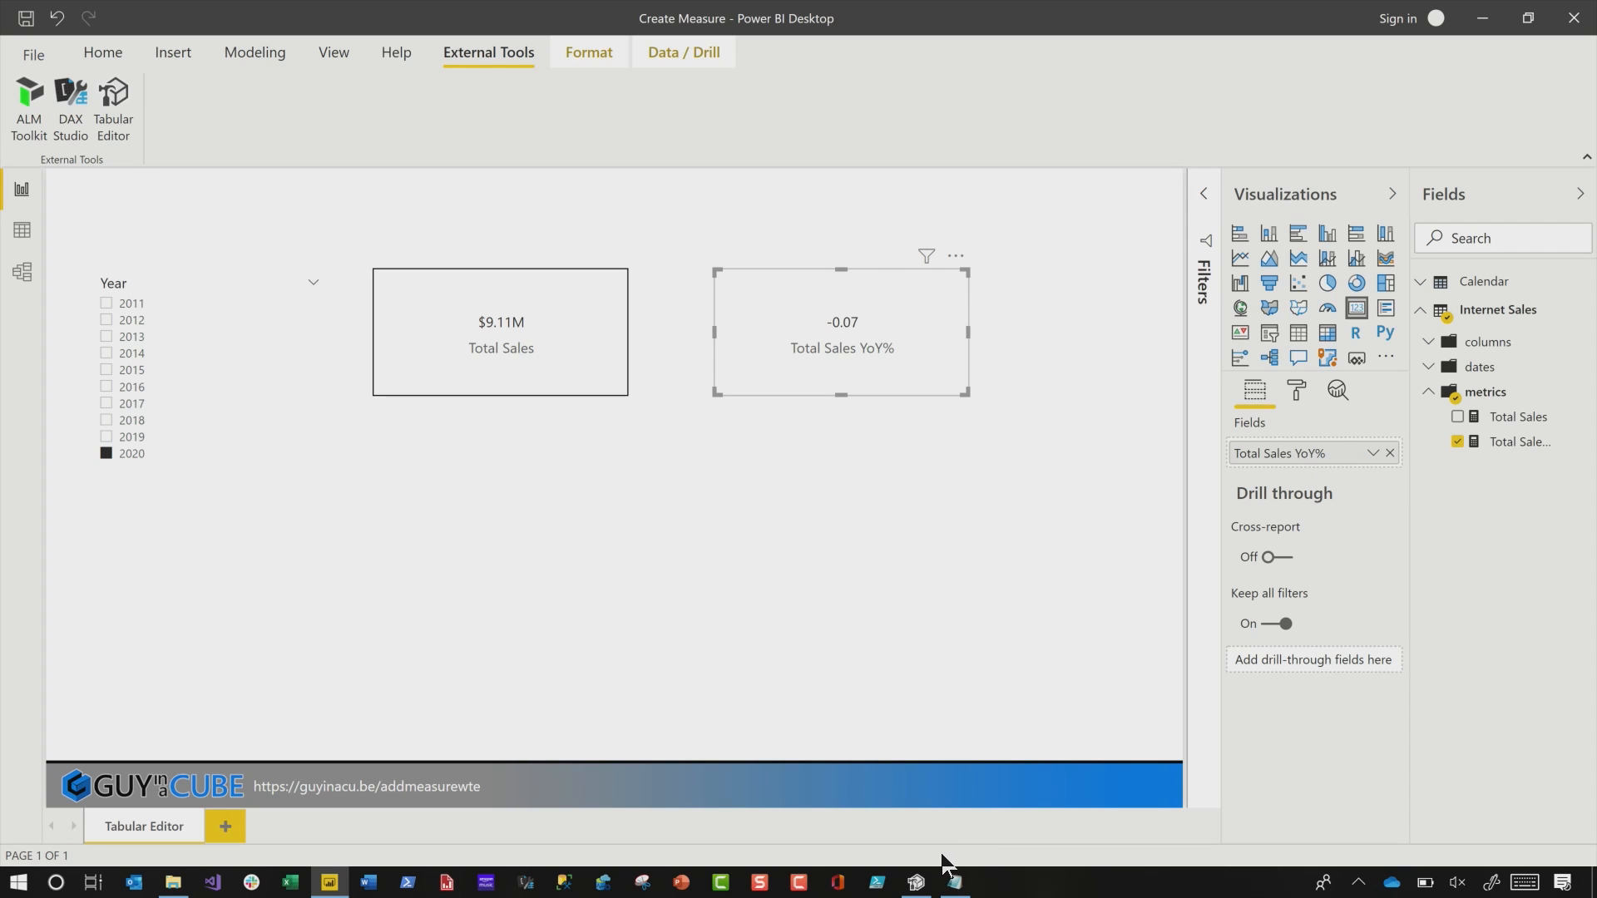